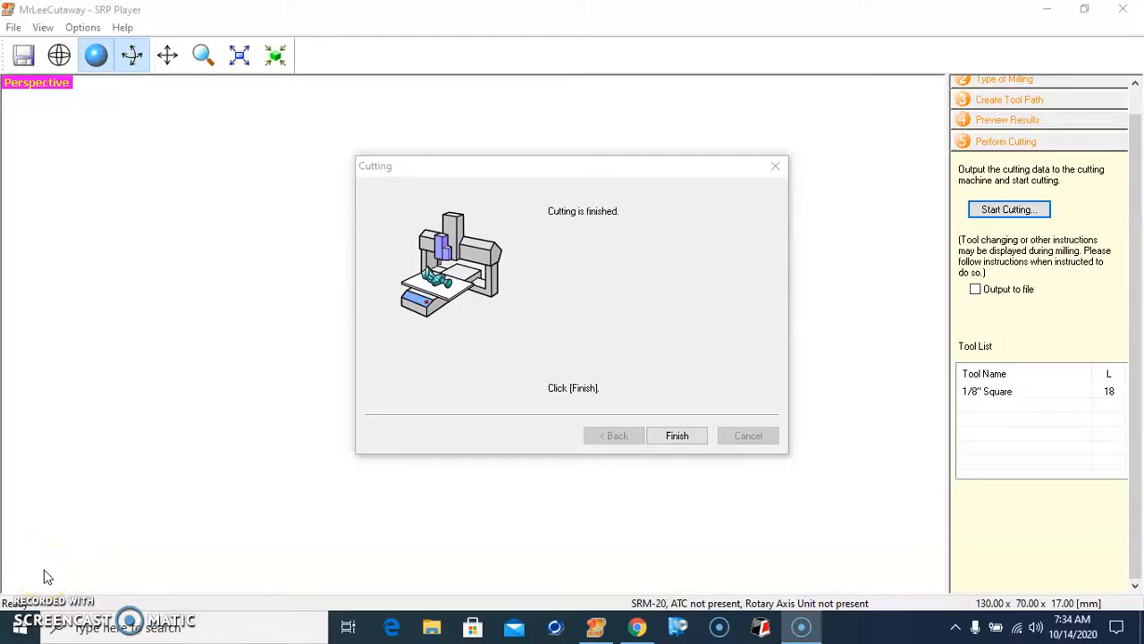
mouse_move(241, 398)
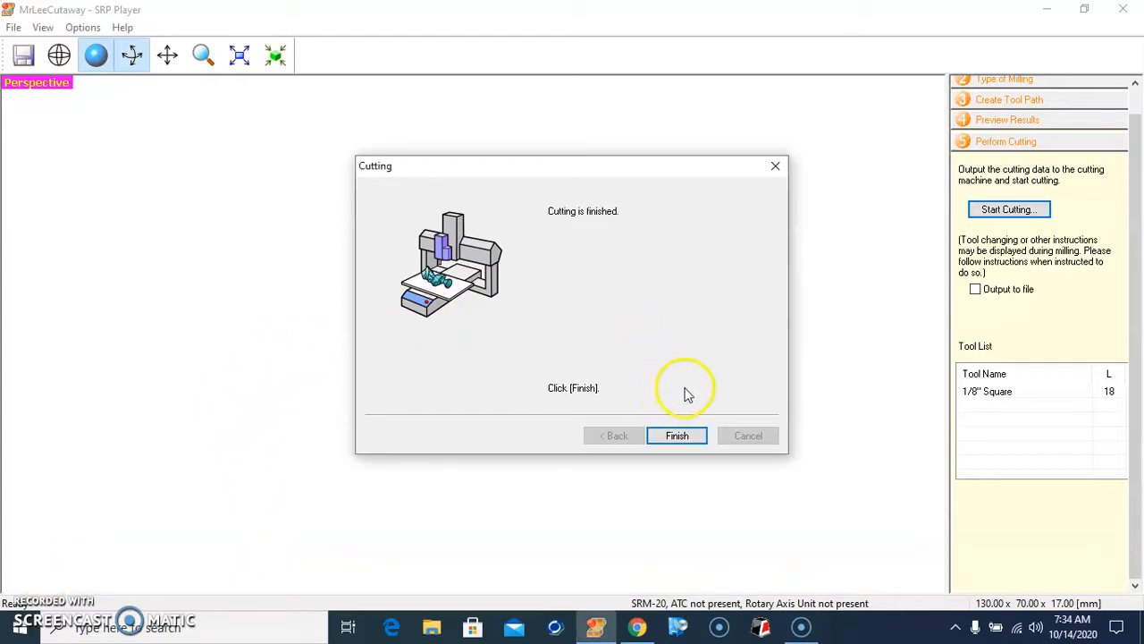
Close the finished MrLeeCutaway cutting dialog with Finish.
left_click(677, 435)
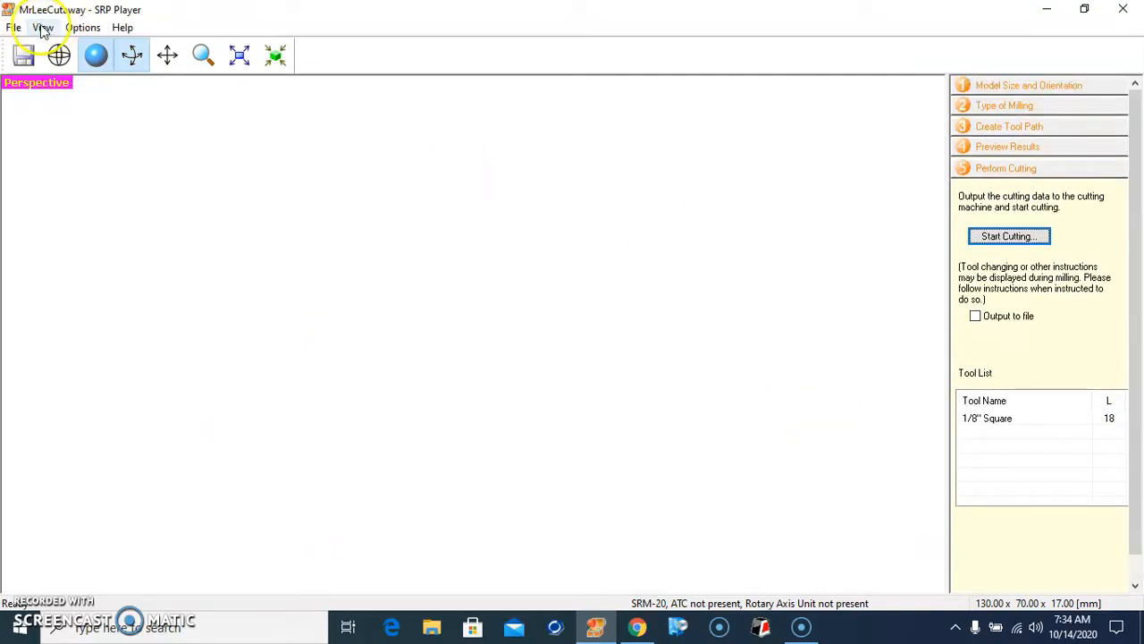
Open MrLeeHole.stl from the MillExample folder.
left_click(14, 27)
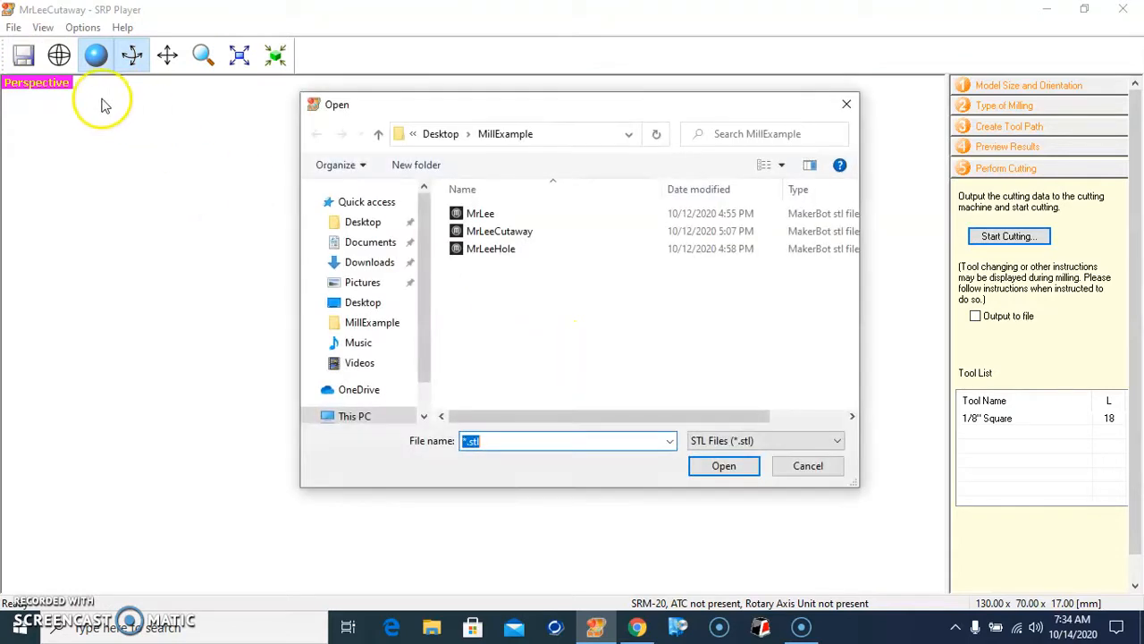
mouse_move(552, 264)
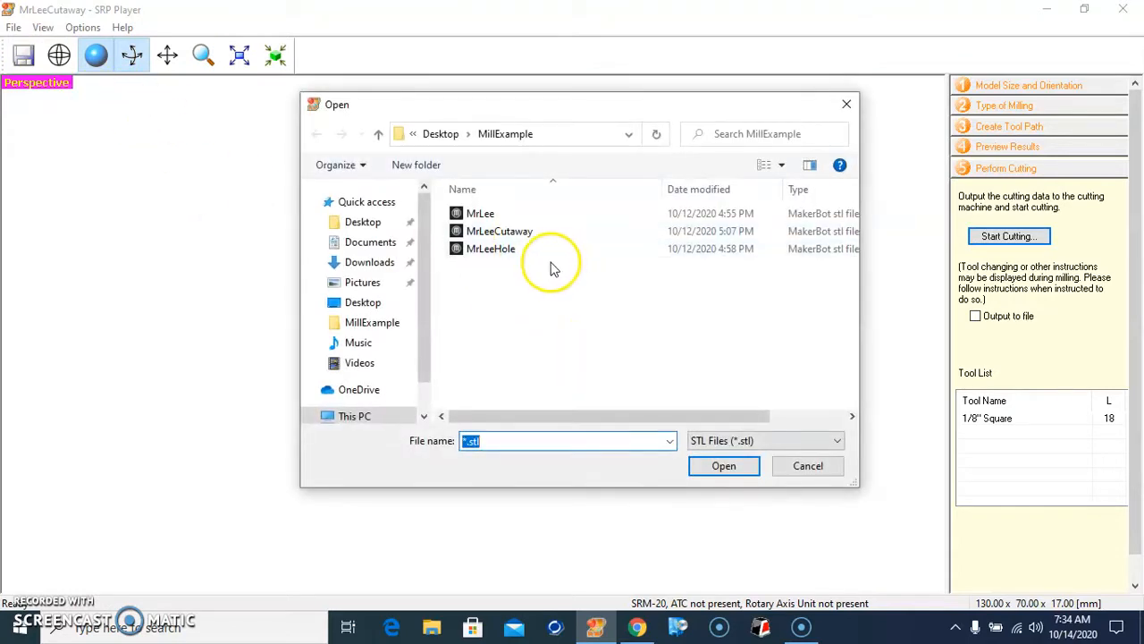
left_click(490, 249)
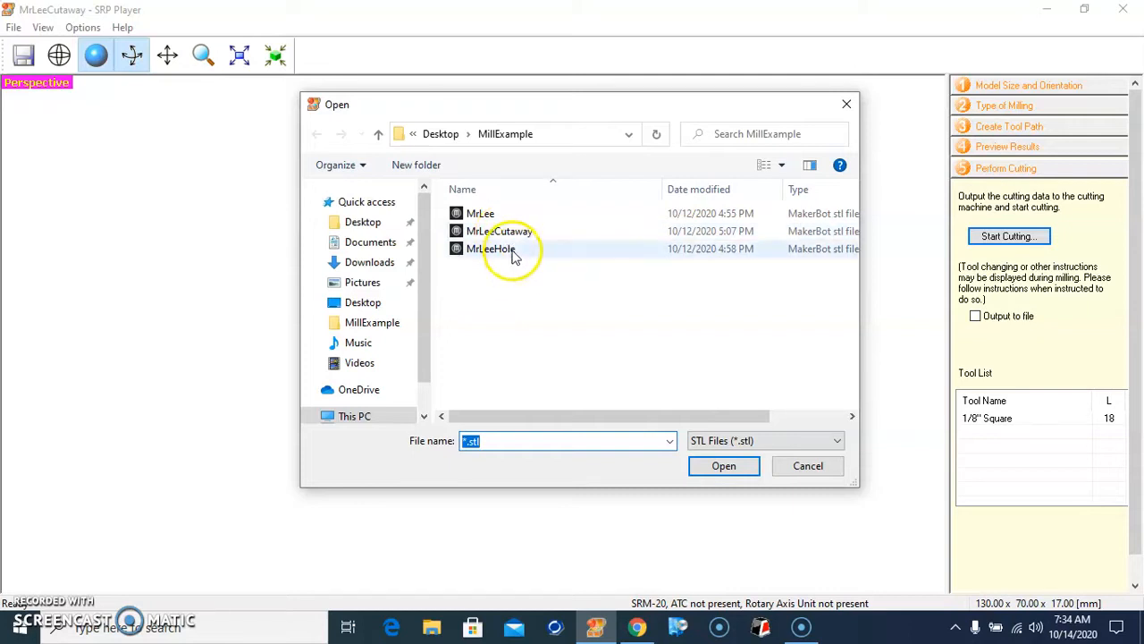
left_click(491, 248)
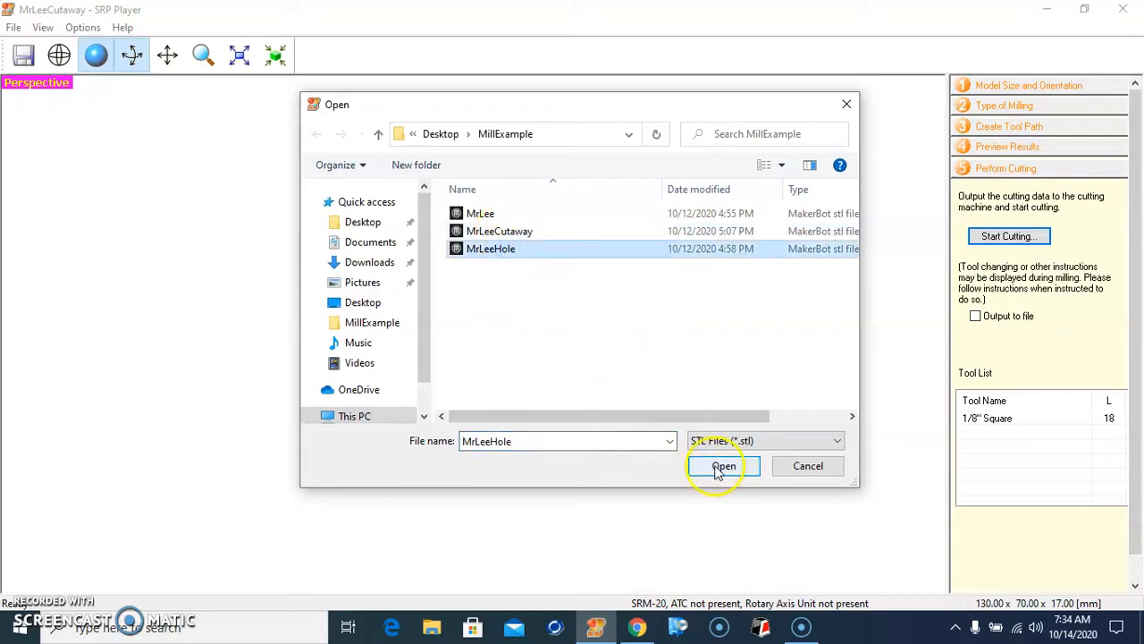
left_click(724, 466)
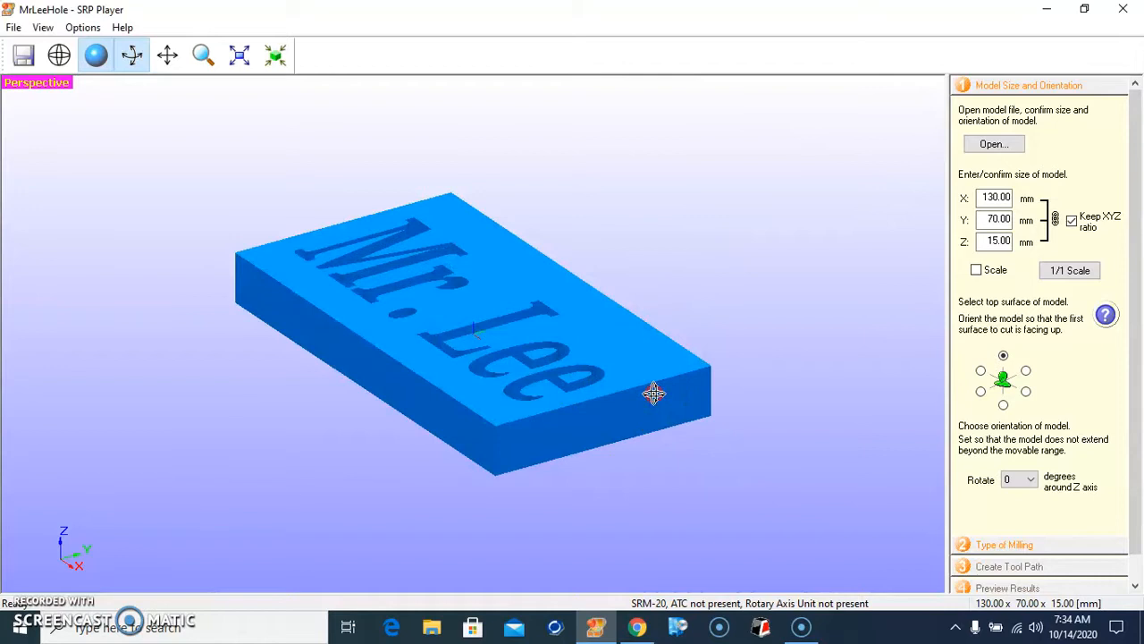
Orbit the Mr. Lee block, then confirm 130 × 70 × 15 mm size with engraved face up.
left_click_drag(652, 394, 626, 355)
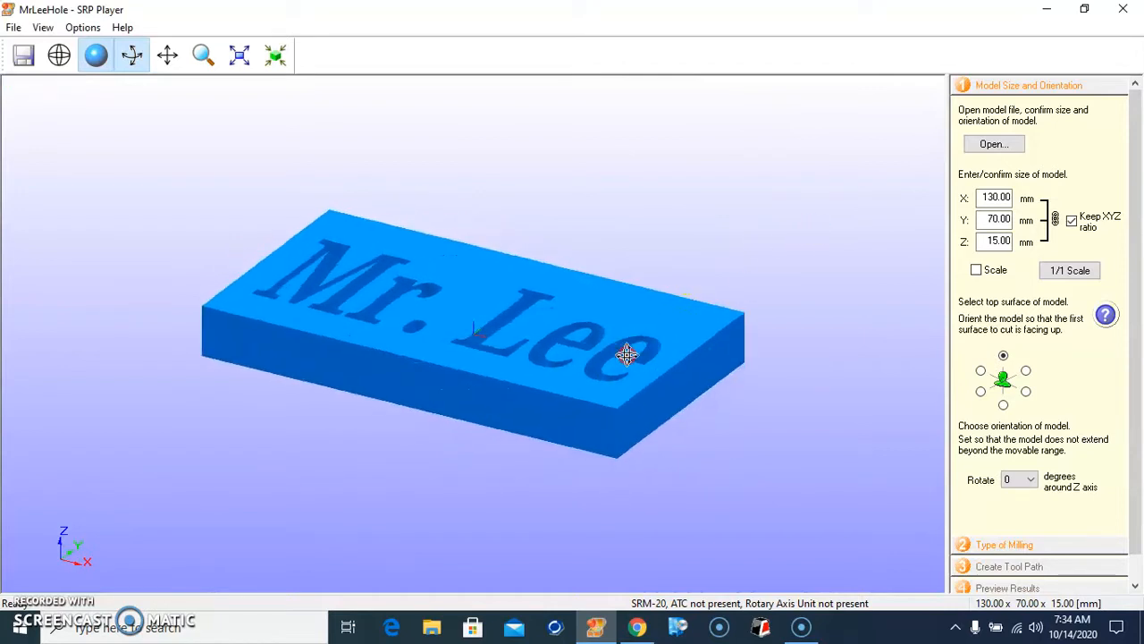
left_click_drag(625, 353, 447, 371)
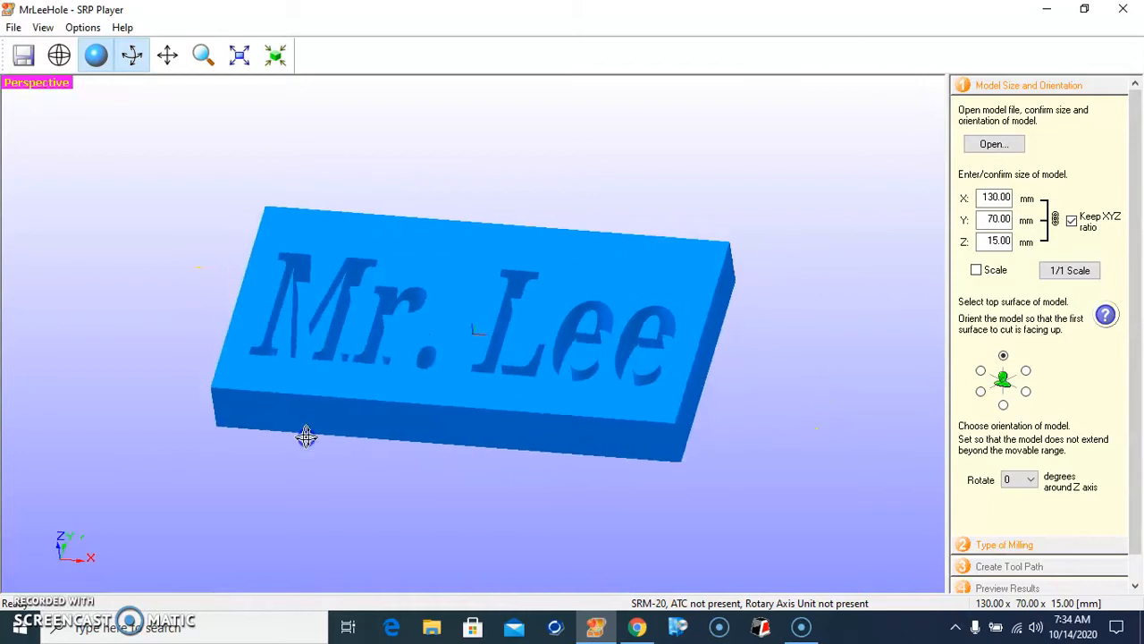
left_click_drag(307, 436, 550, 313)
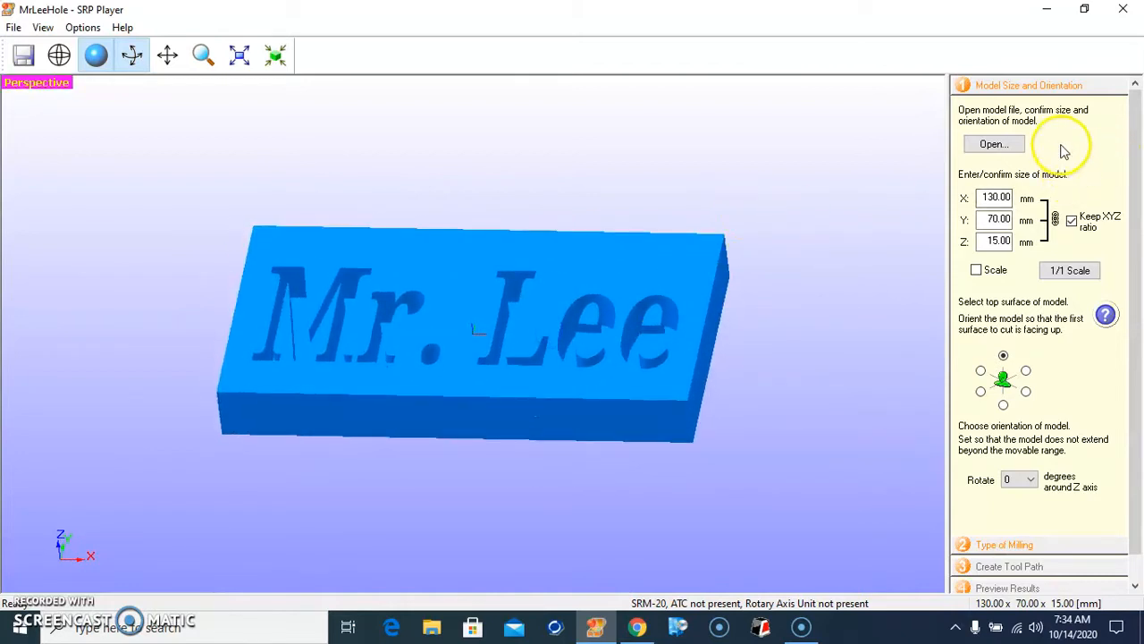
left_click(996, 196)
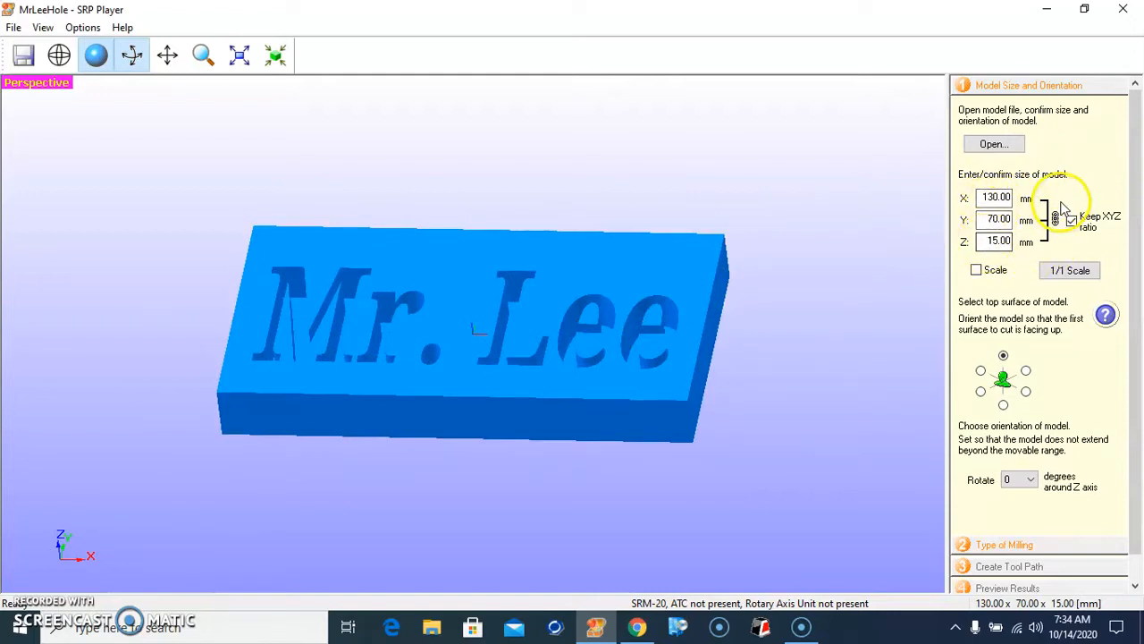
left_click(1071, 221)
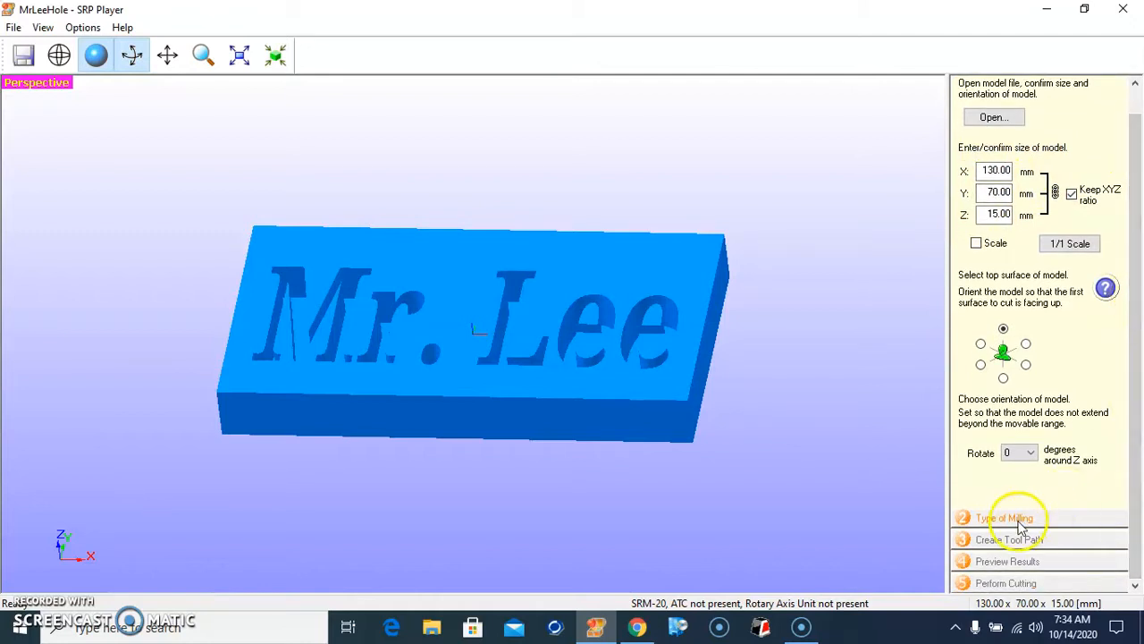
Set milling to Faster cutting time, many flat planes, and top-only block cutting.
left_click(1003, 518)
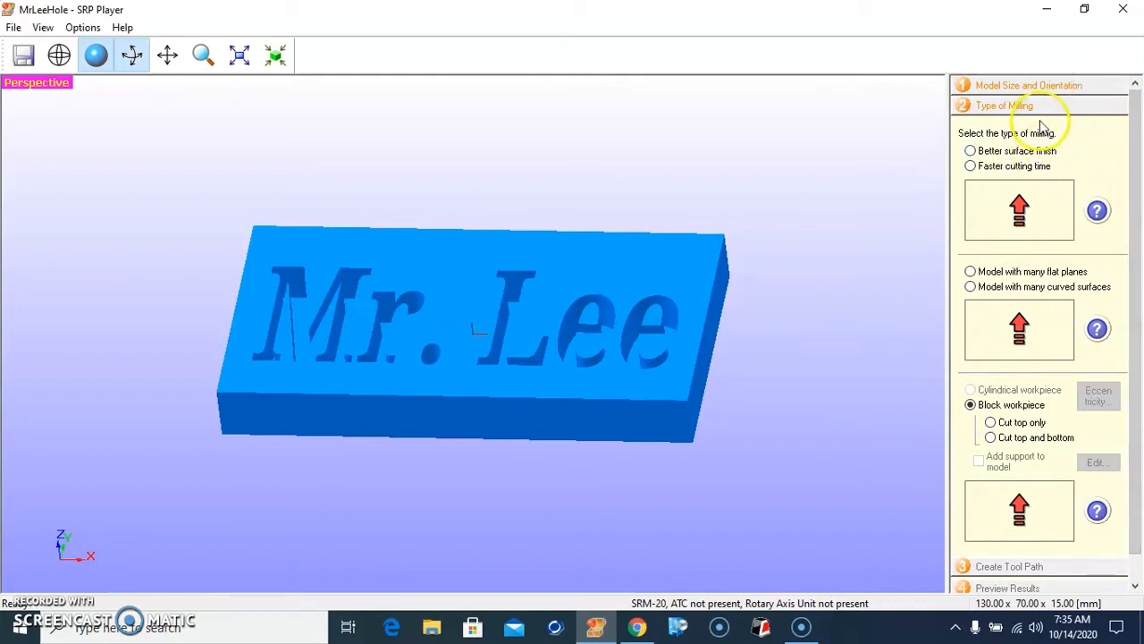
mouse_move(956, 178)
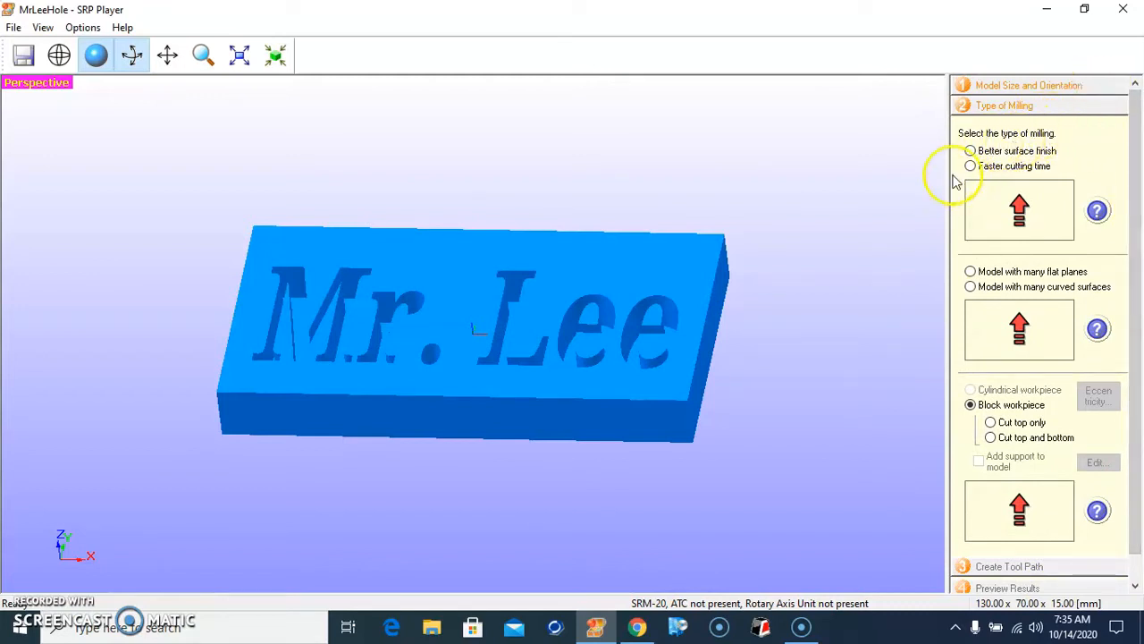
left_click(970, 166)
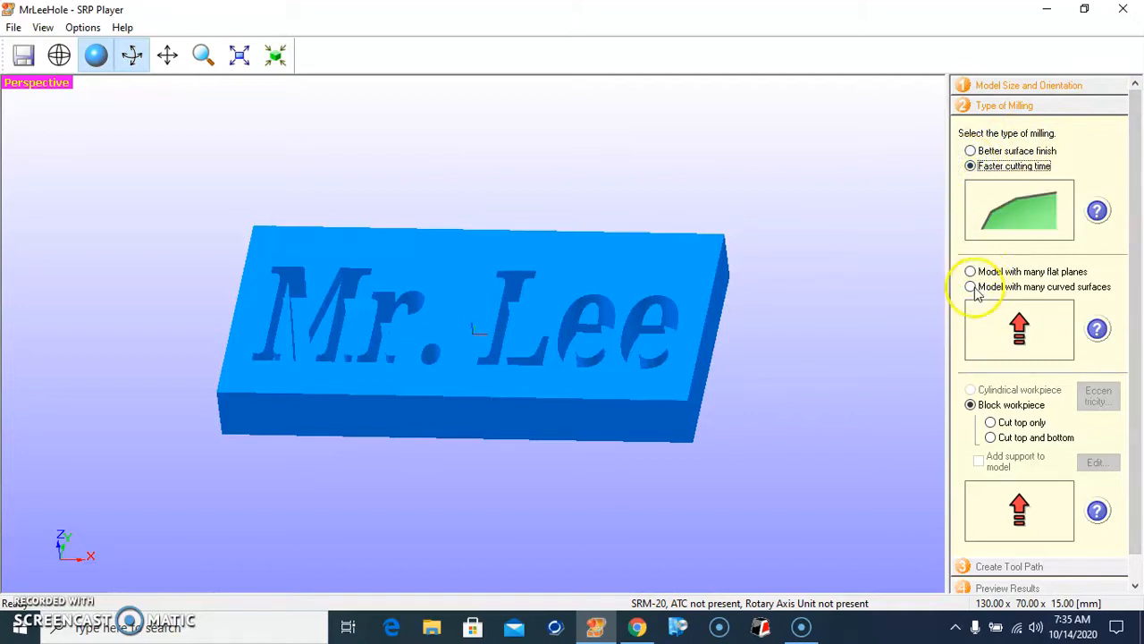
left_click(970, 271)
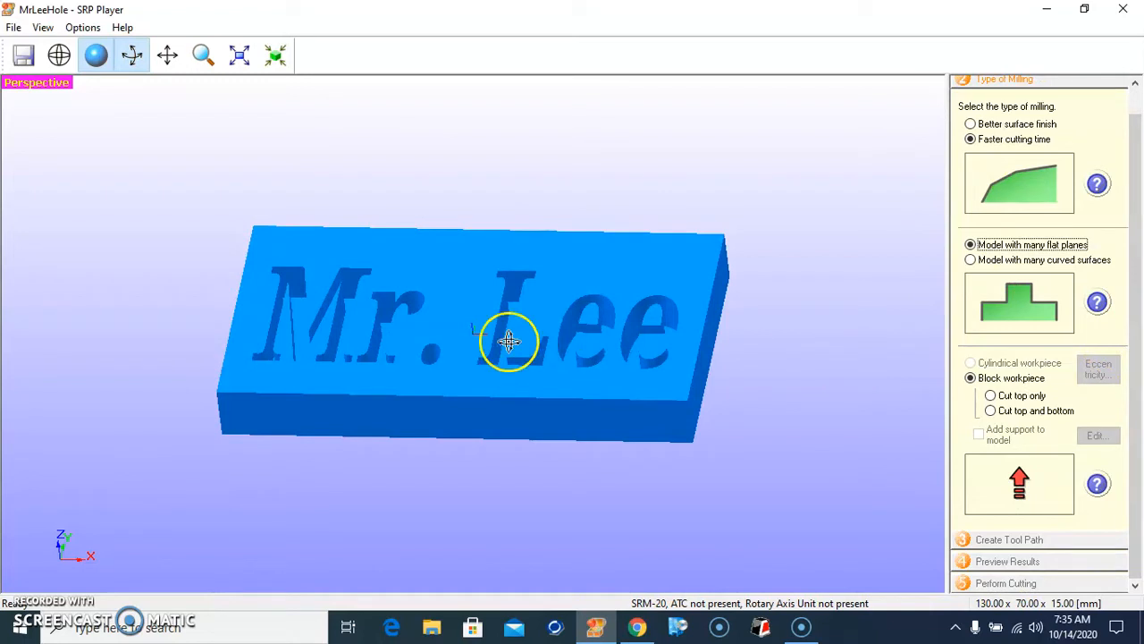
mouse_move(280, 324)
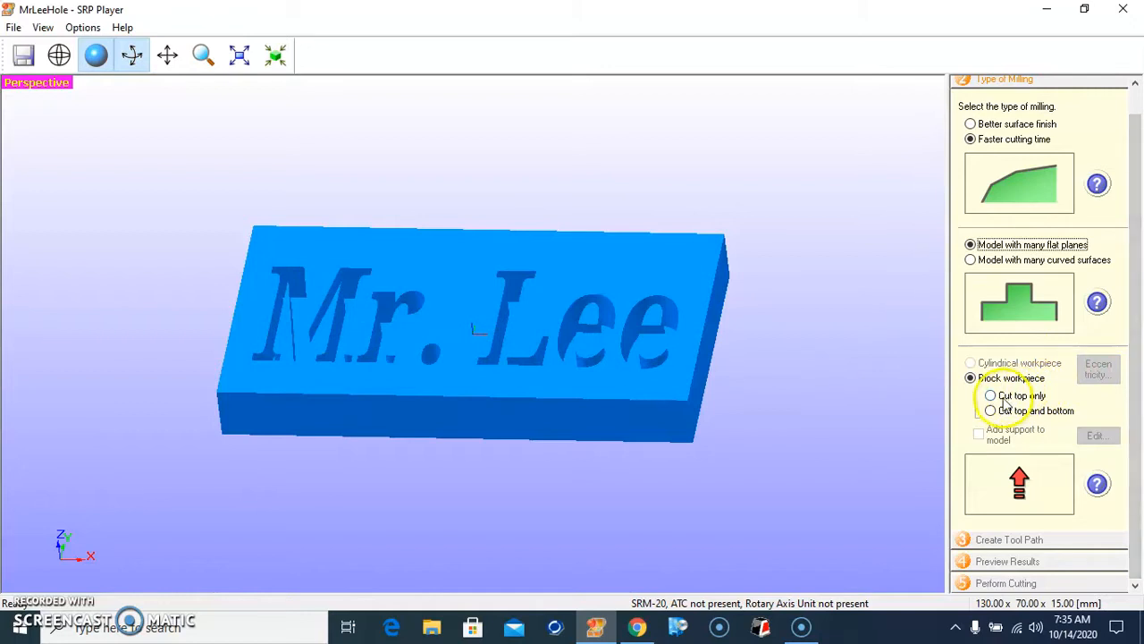
left_click(991, 395)
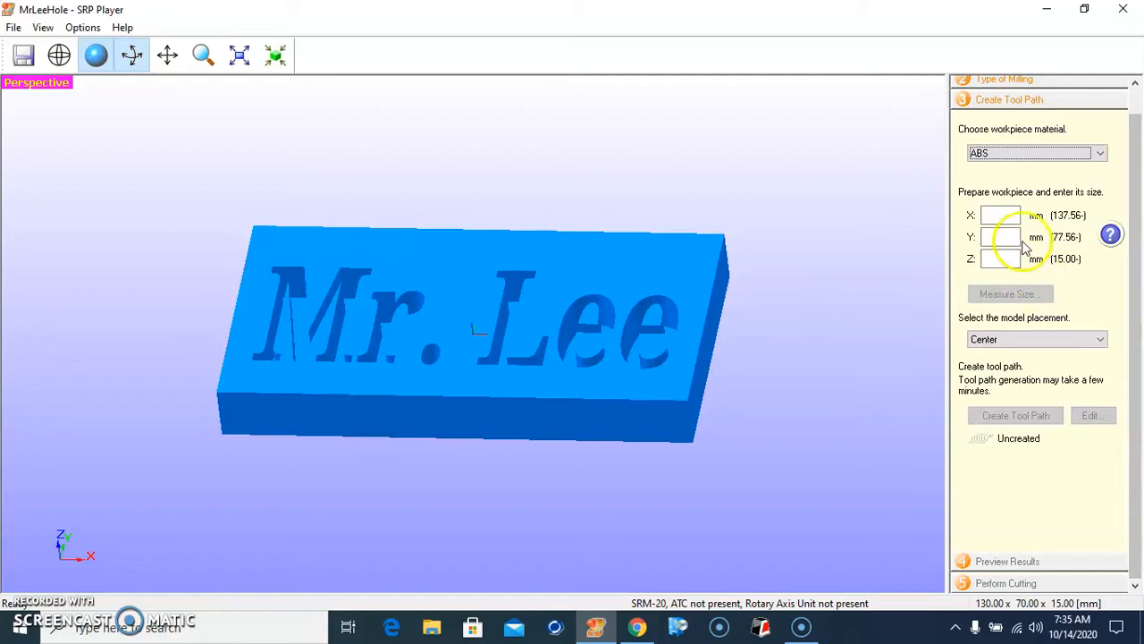
mouse_move(1077, 219)
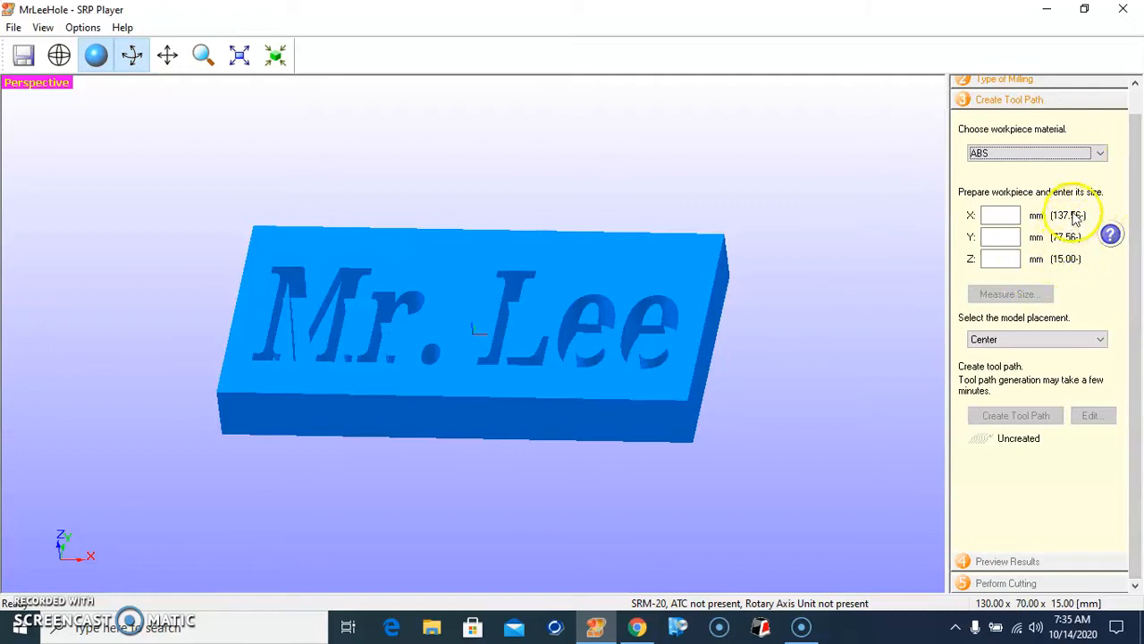
Set the ABS workpiece to 137 × 77 mm and place the model with Align Top.
left_click(1001, 215)
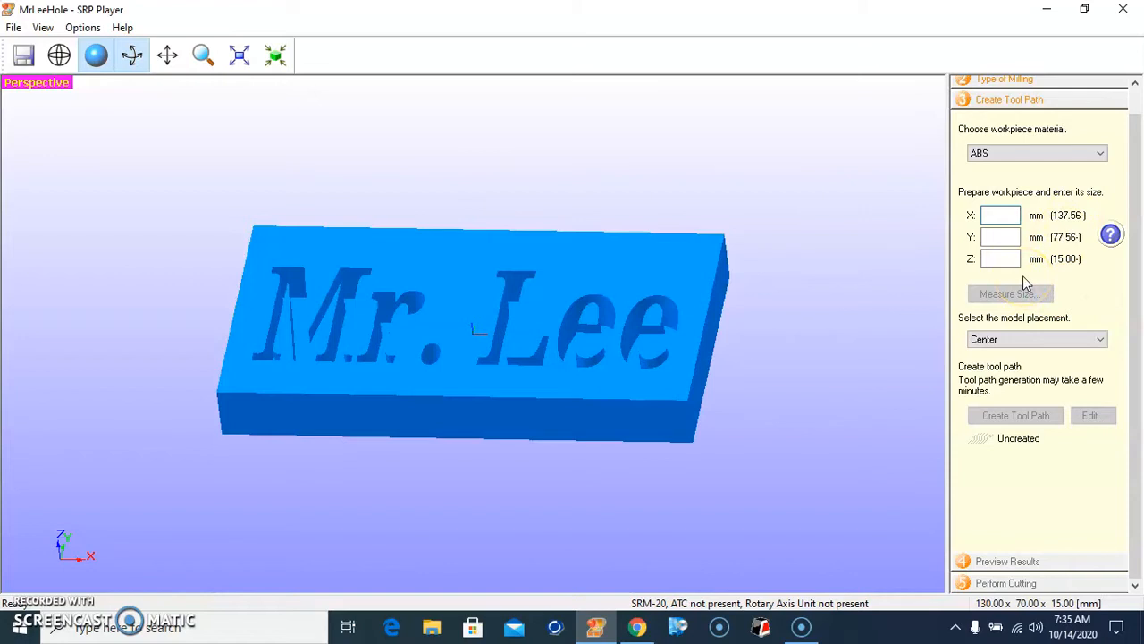
left_click(1001, 215)
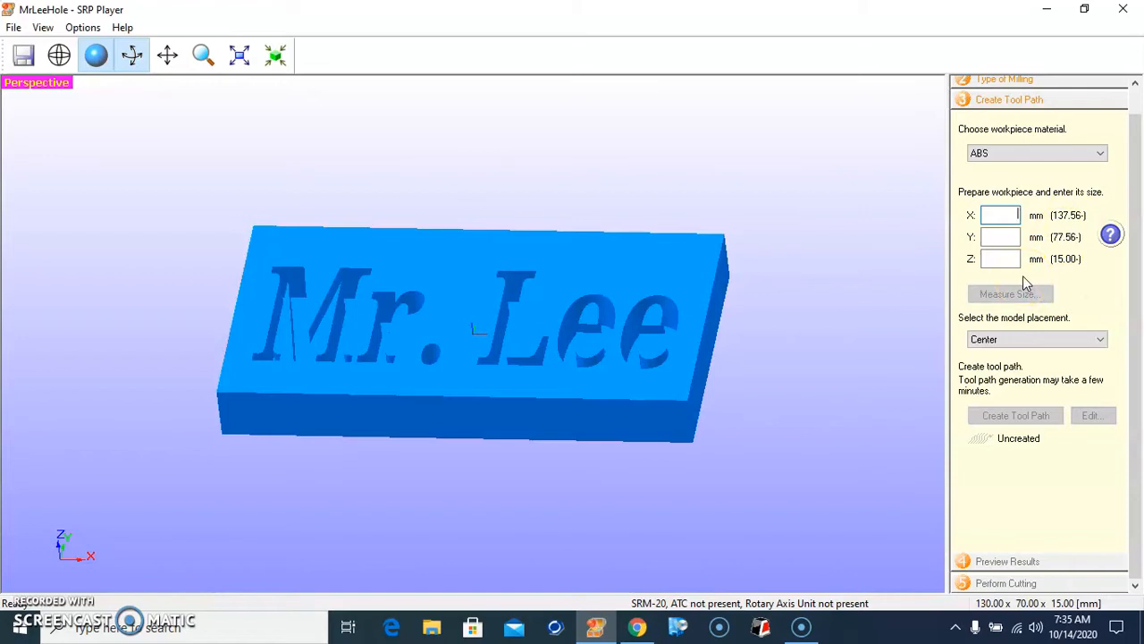
type("137")
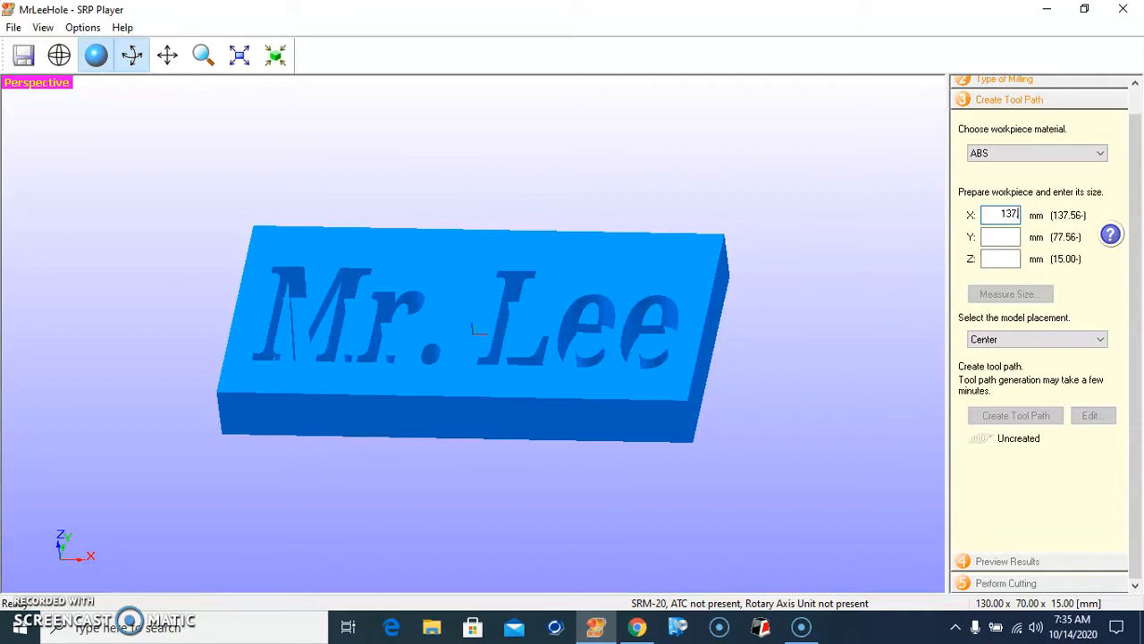
left_click(1001, 237)
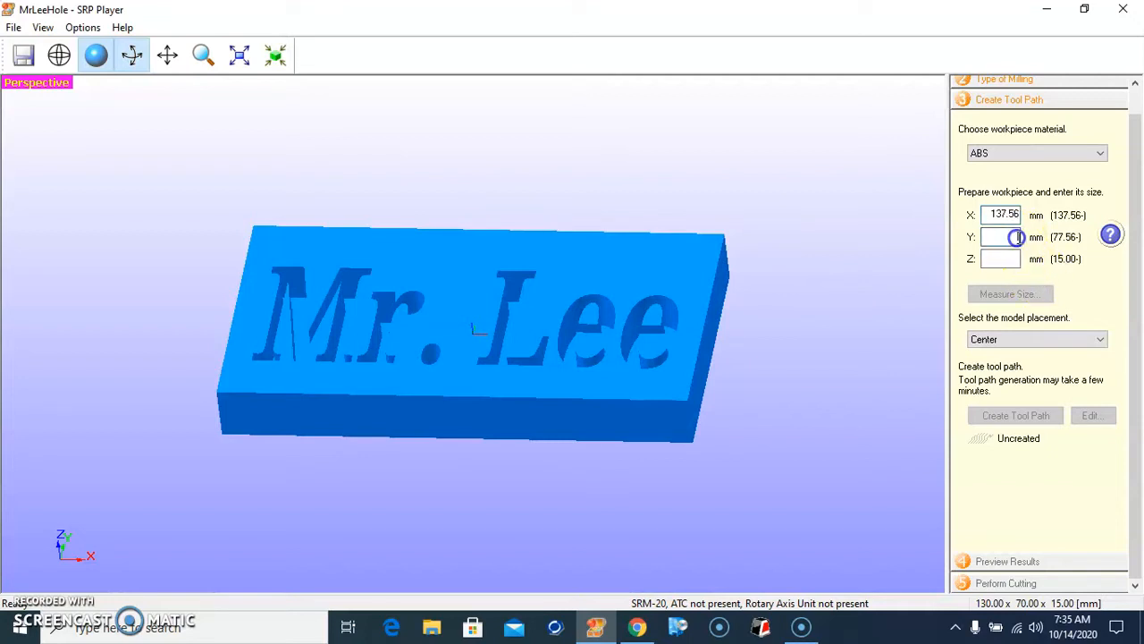
type("77.56")
left_click(1000, 258)
type("15")
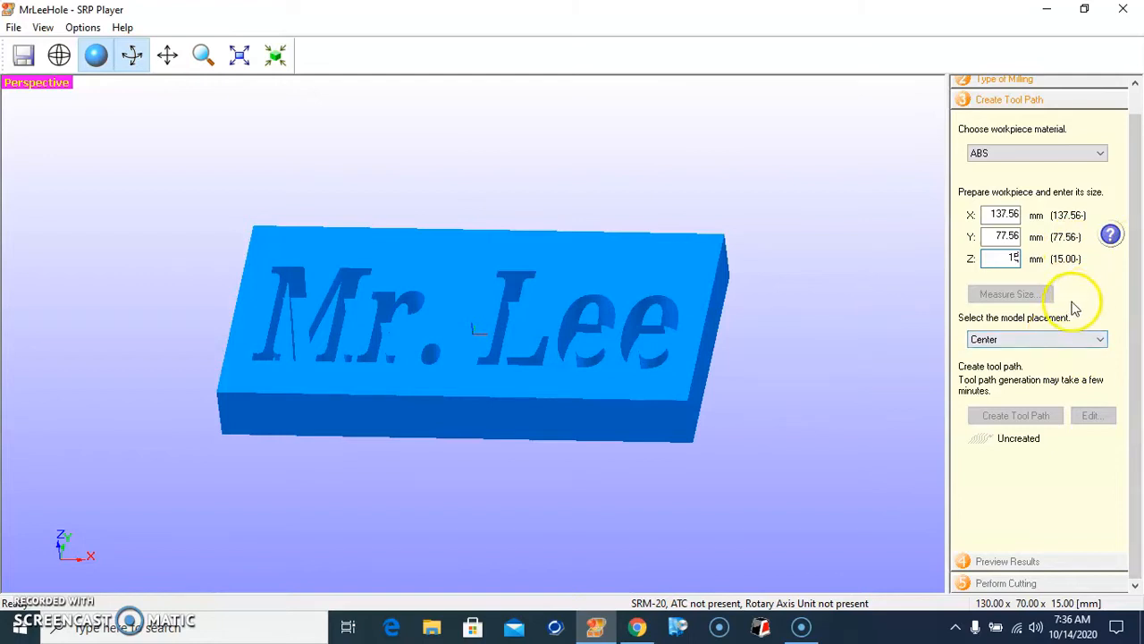
left_click(1037, 339)
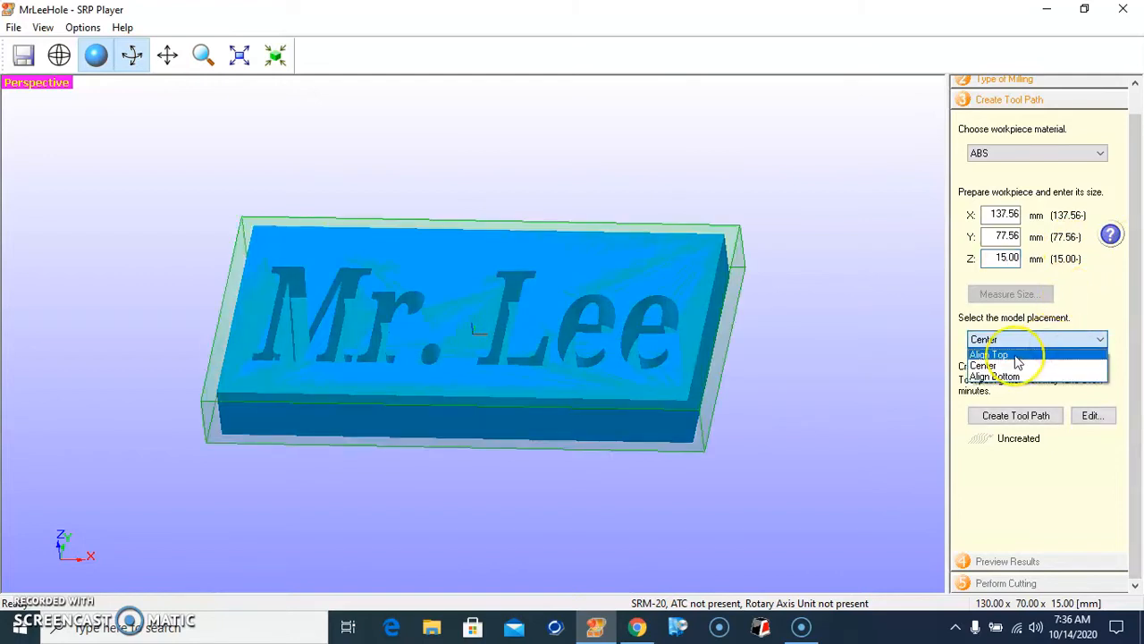
left_click(989, 354)
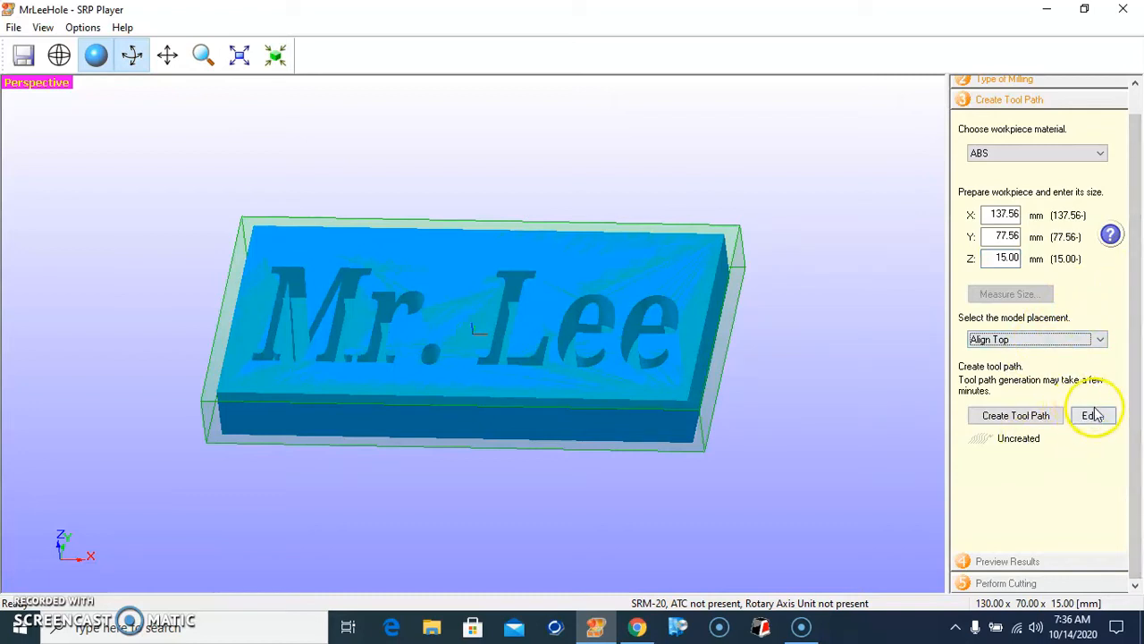
left_click(1094, 415)
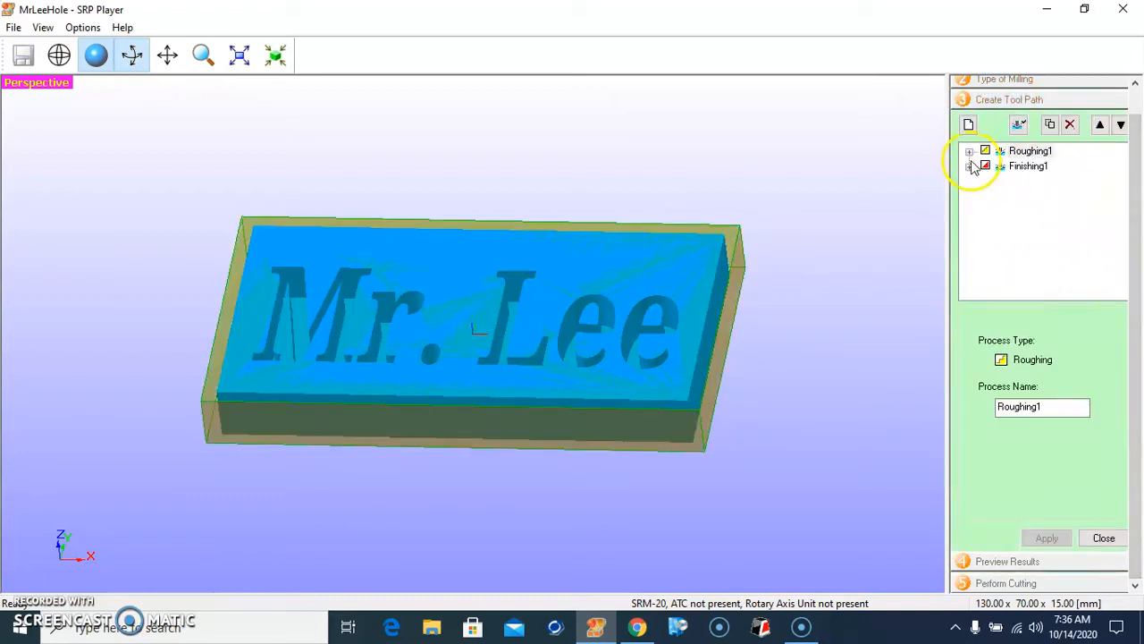
left_click(970, 150)
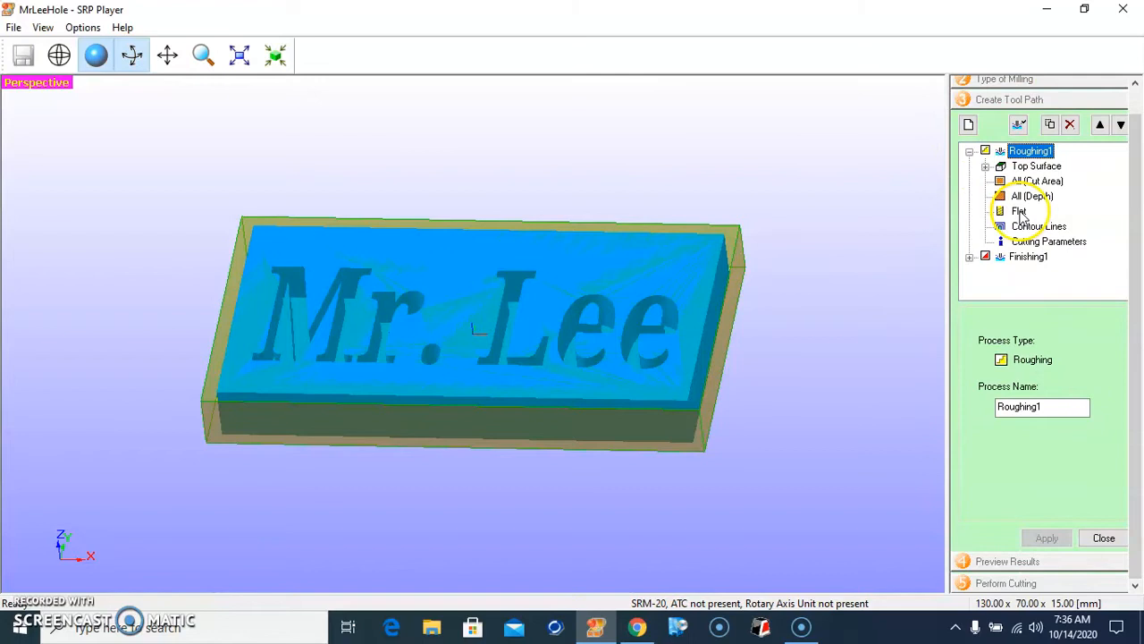
left_click(1019, 210)
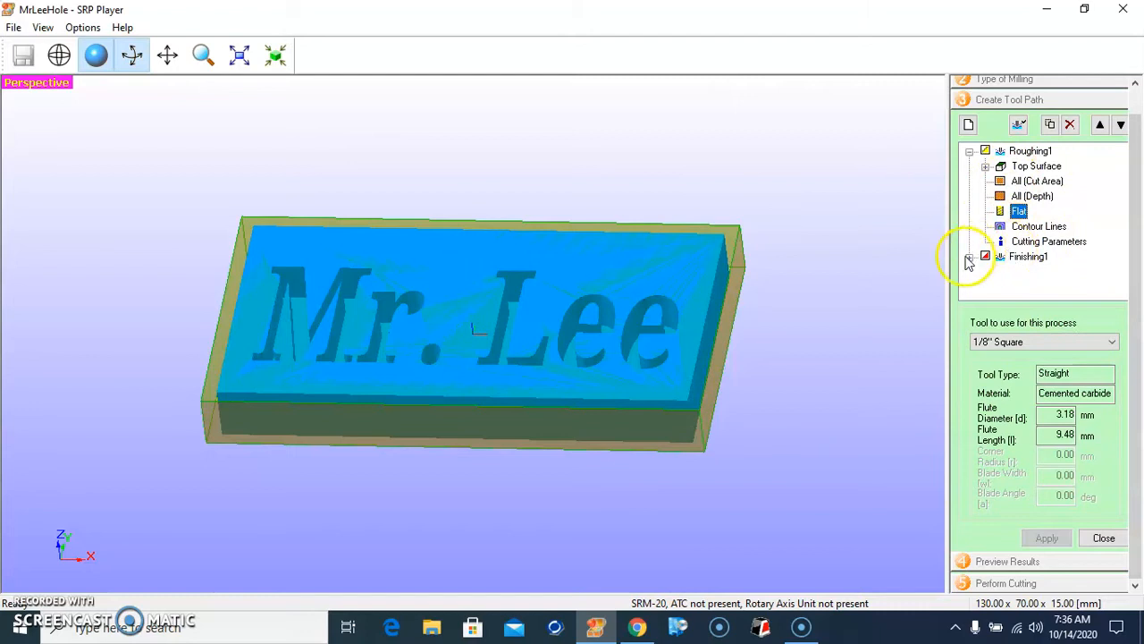
scroll("down", 3)
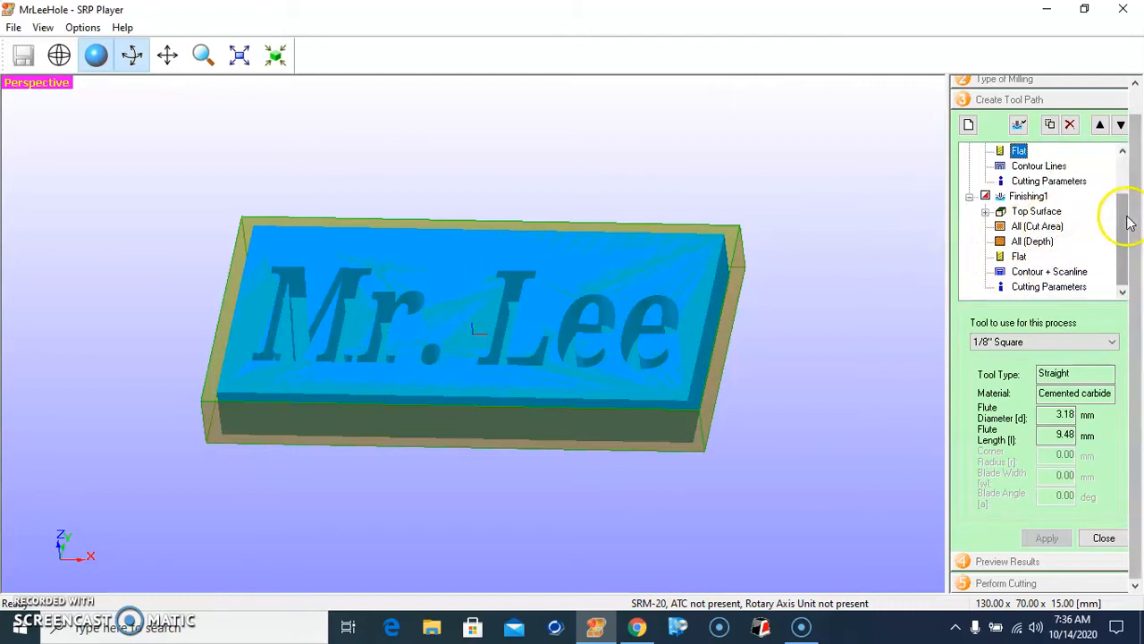
mouse_move(1127, 505)
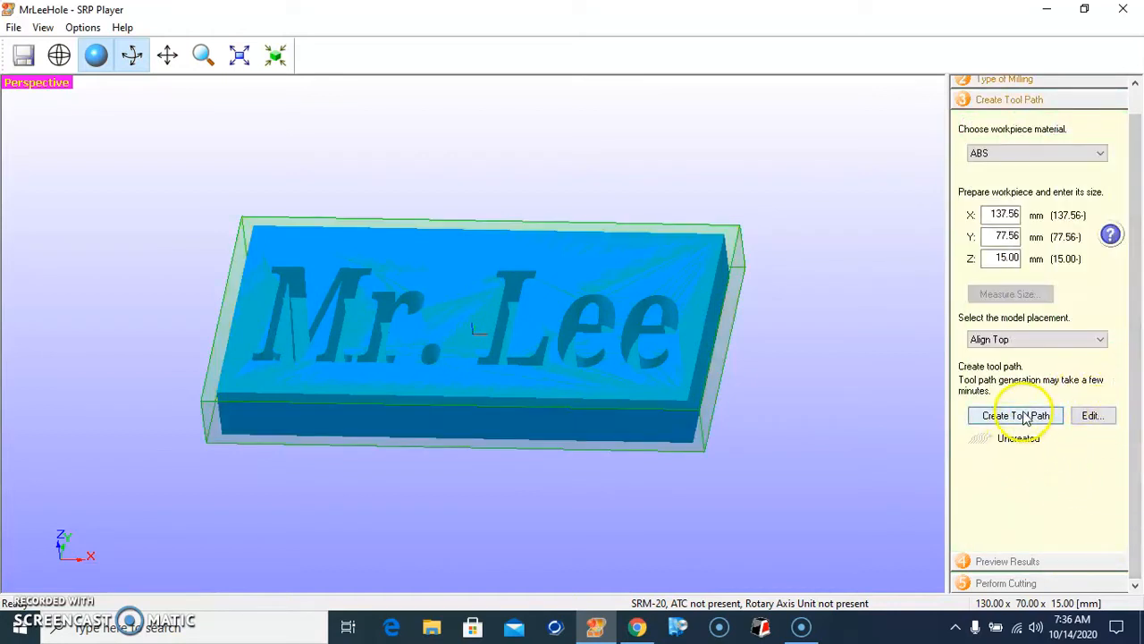
Generate the tool path for the Mr. Lee block.
left_click(1015, 415)
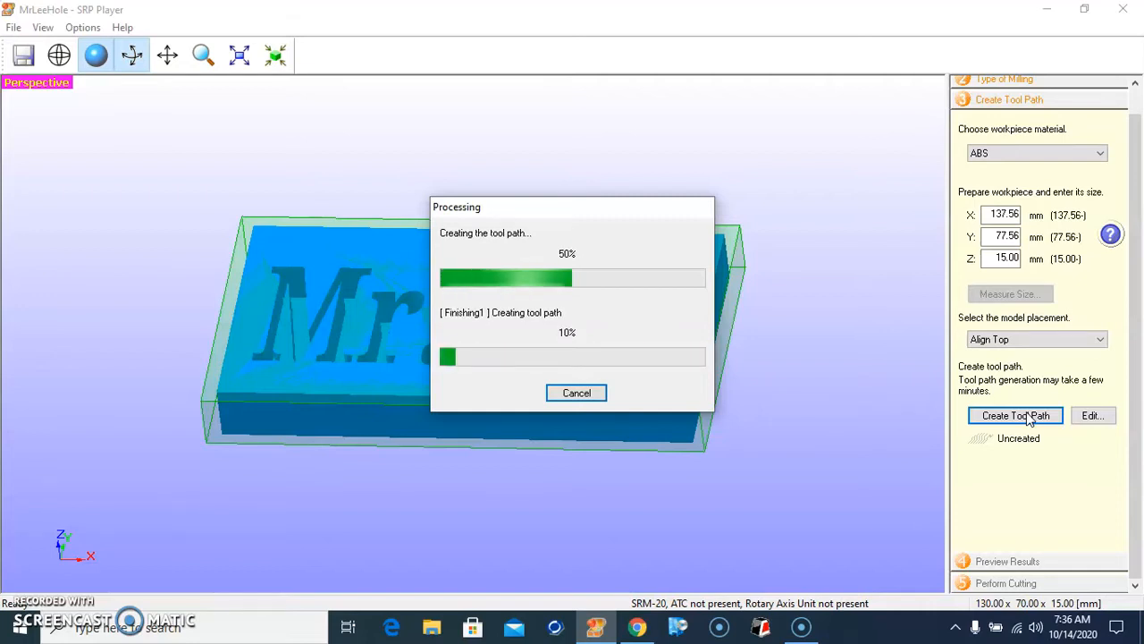
mouse_move(1064, 491)
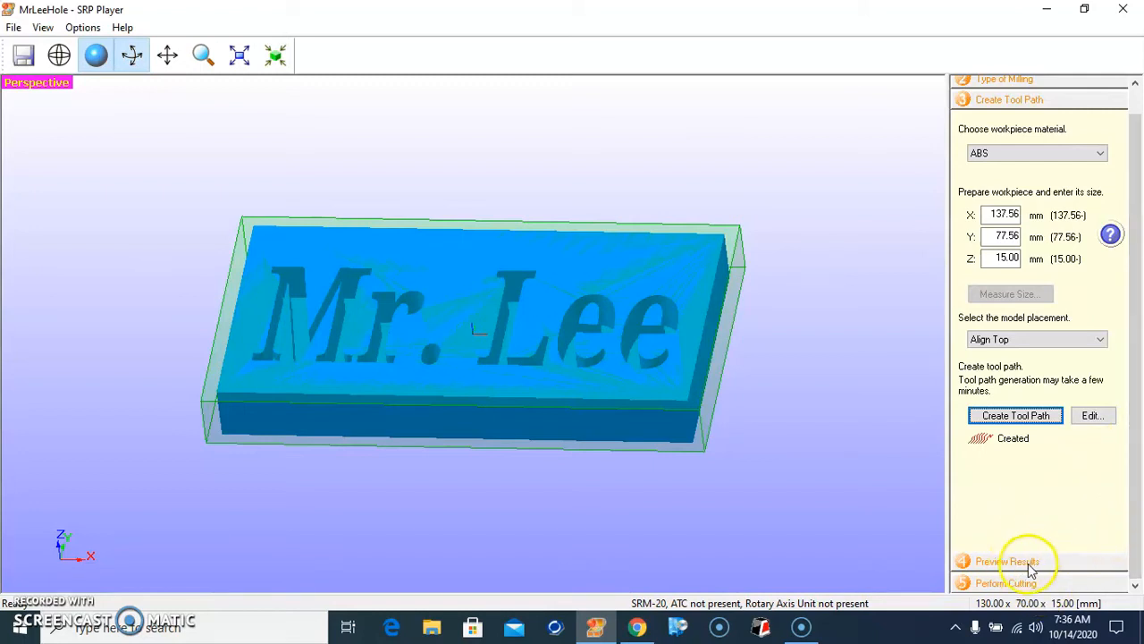
Preview the simulated Mr. Lee cut (2.8 h estimate) and launch VPanel for SRM-20.
left_click(1007, 561)
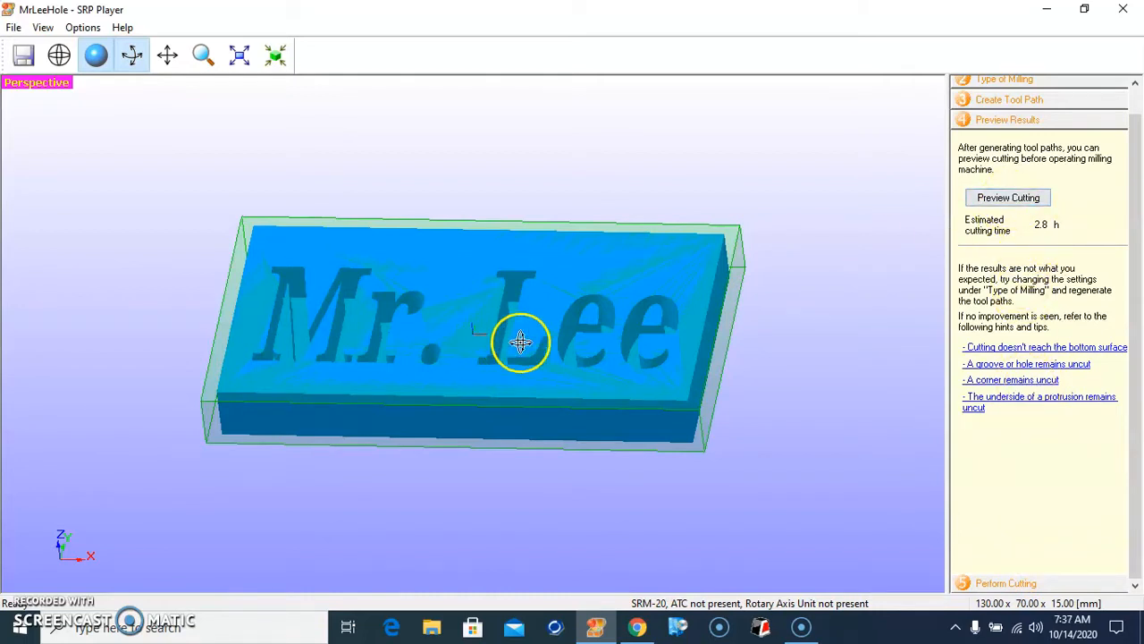
left_click(1008, 197)
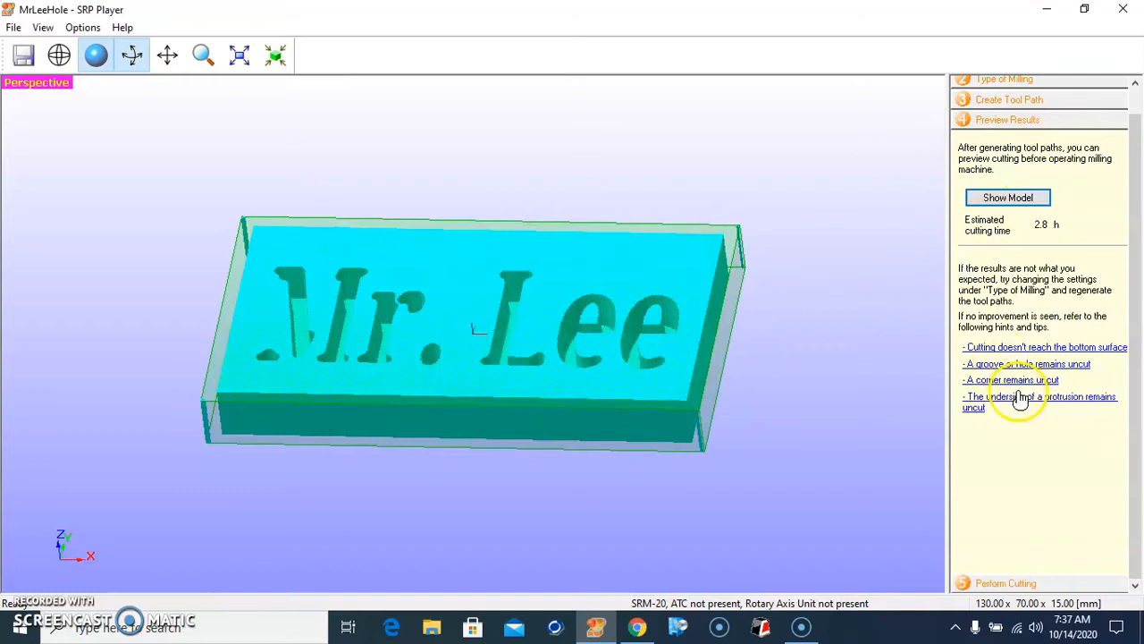
mouse_move(878, 411)
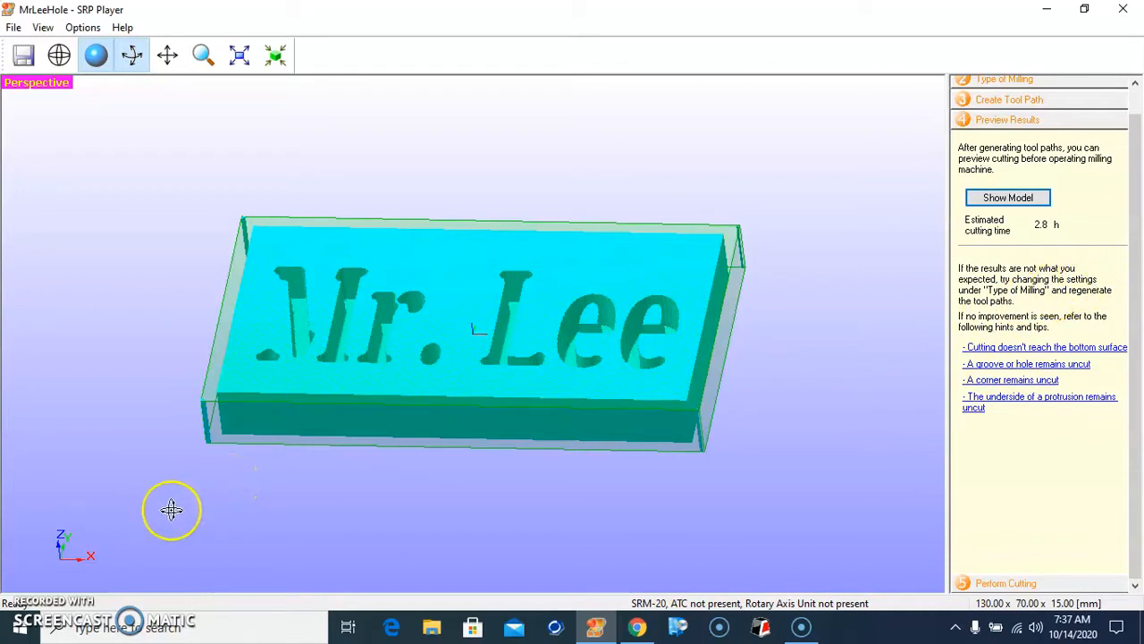
mouse_move(155, 536)
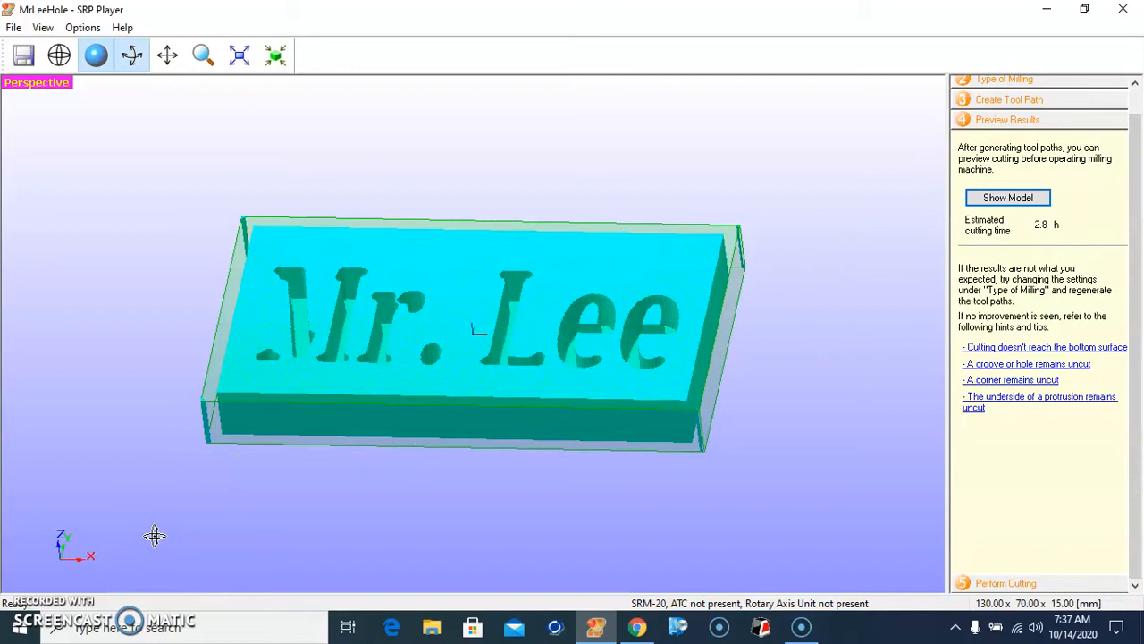
left_click(147, 541)
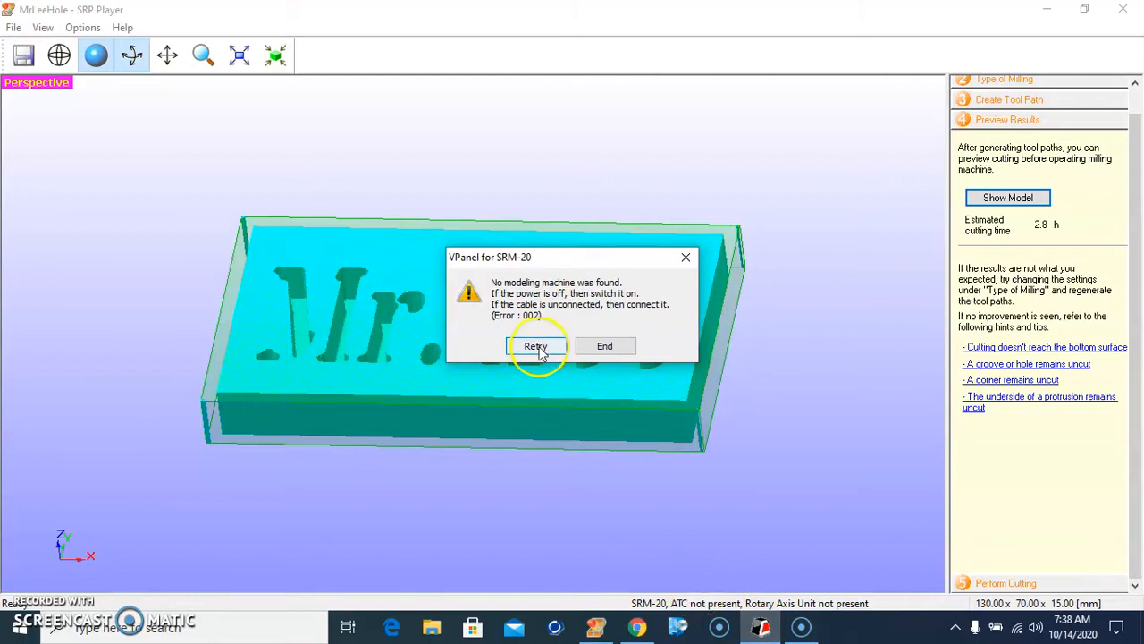
Retry the machine connection and dismiss the auto power off notice.
left_click(536, 346)
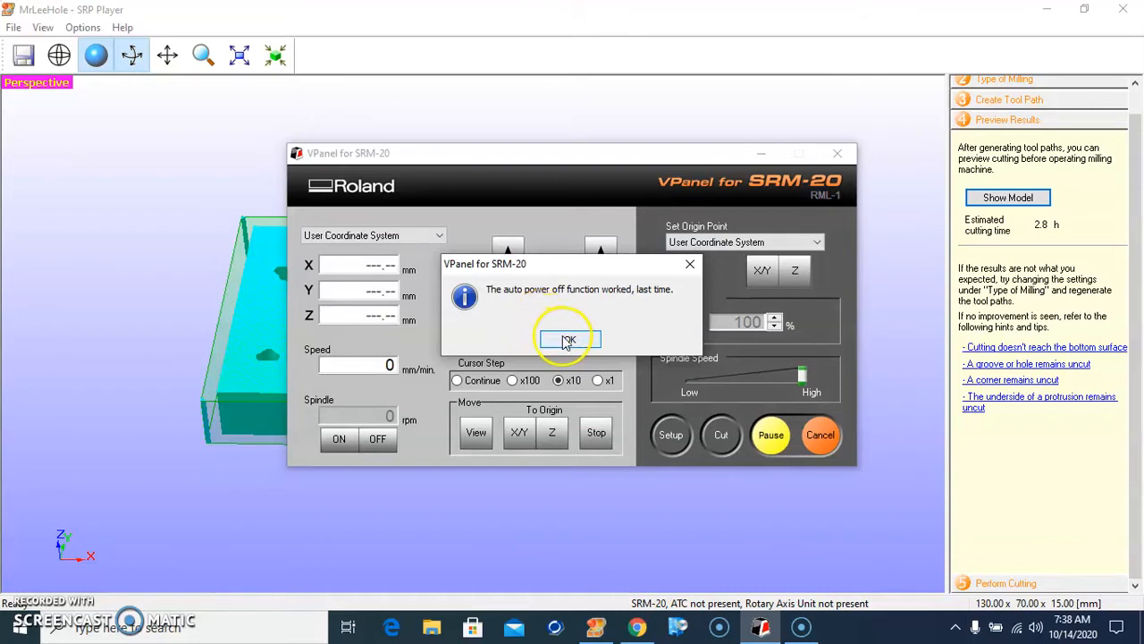
left_click(568, 339)
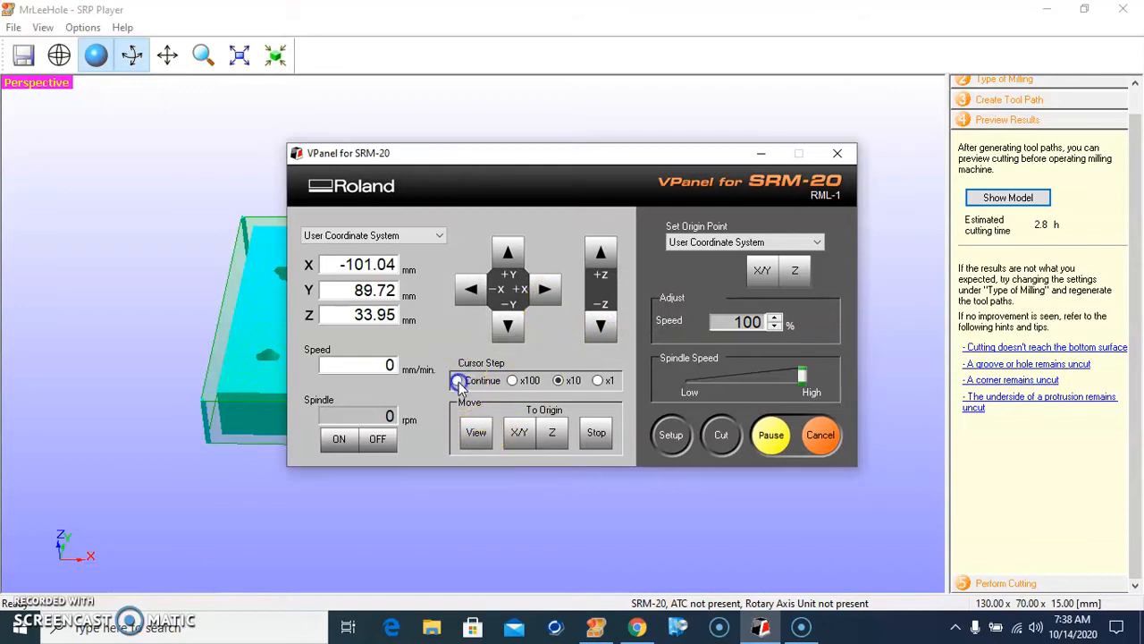
Jog the head continuously in +X, -Y and -Z to X -3.32, Y -9.88, Z 5.31.
left_click(546, 289)
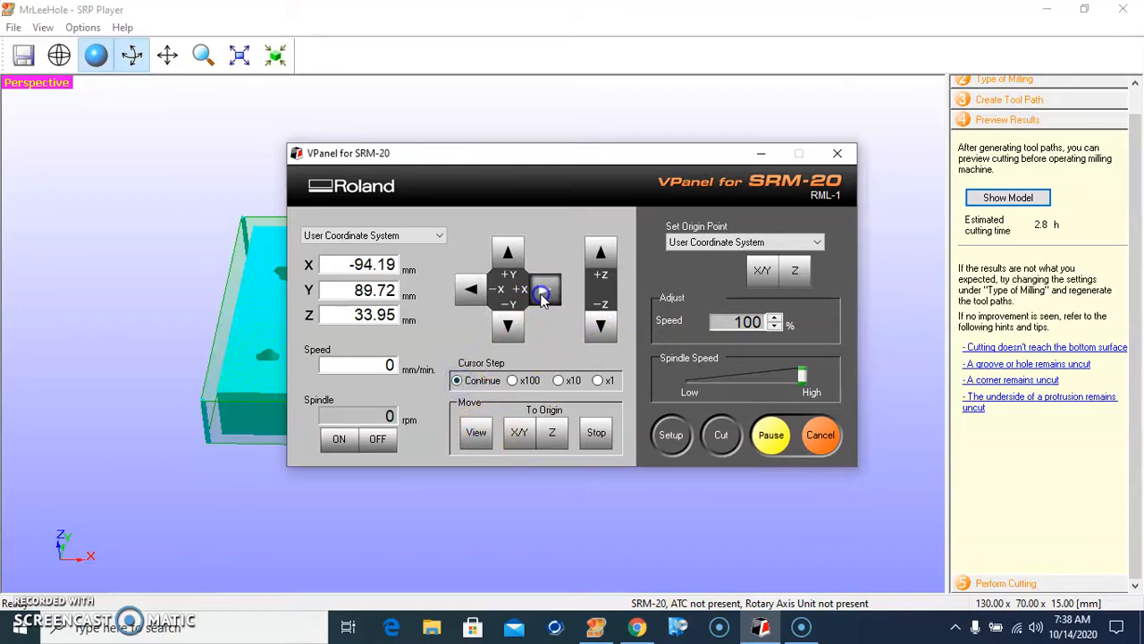
left_click(523, 289)
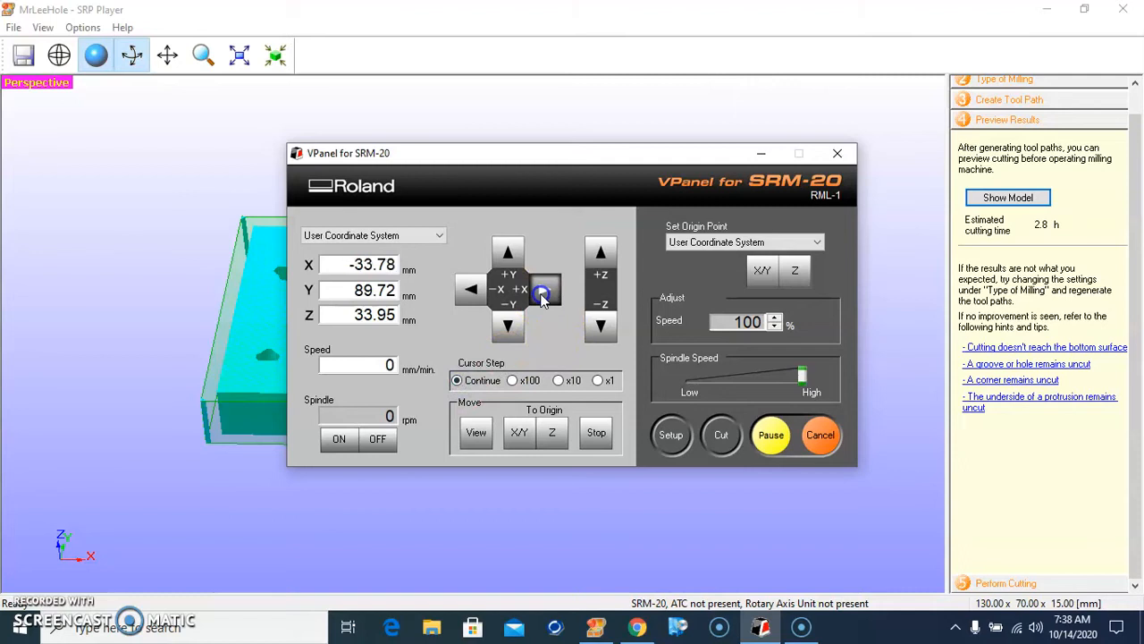
left_click(508, 325)
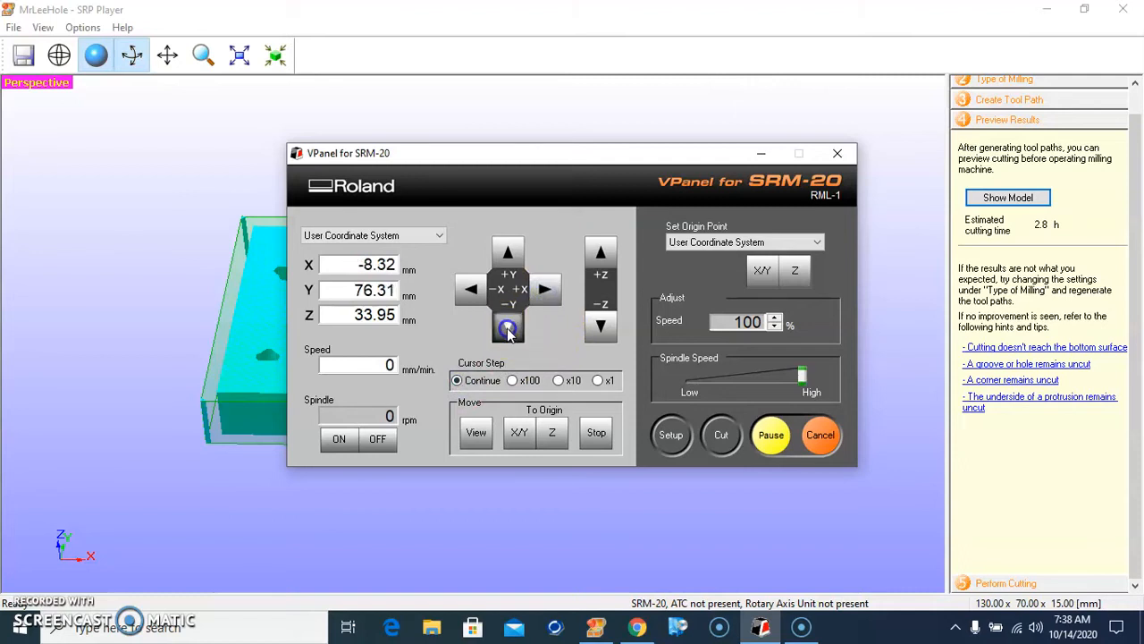
left_click(507, 304)
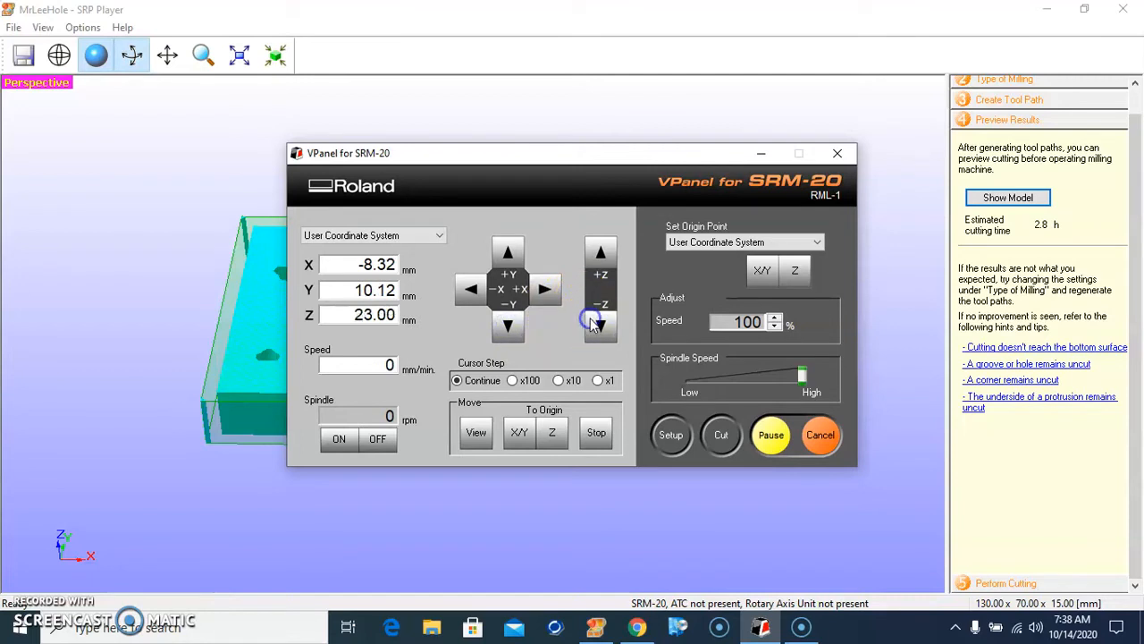
left_click(600, 325)
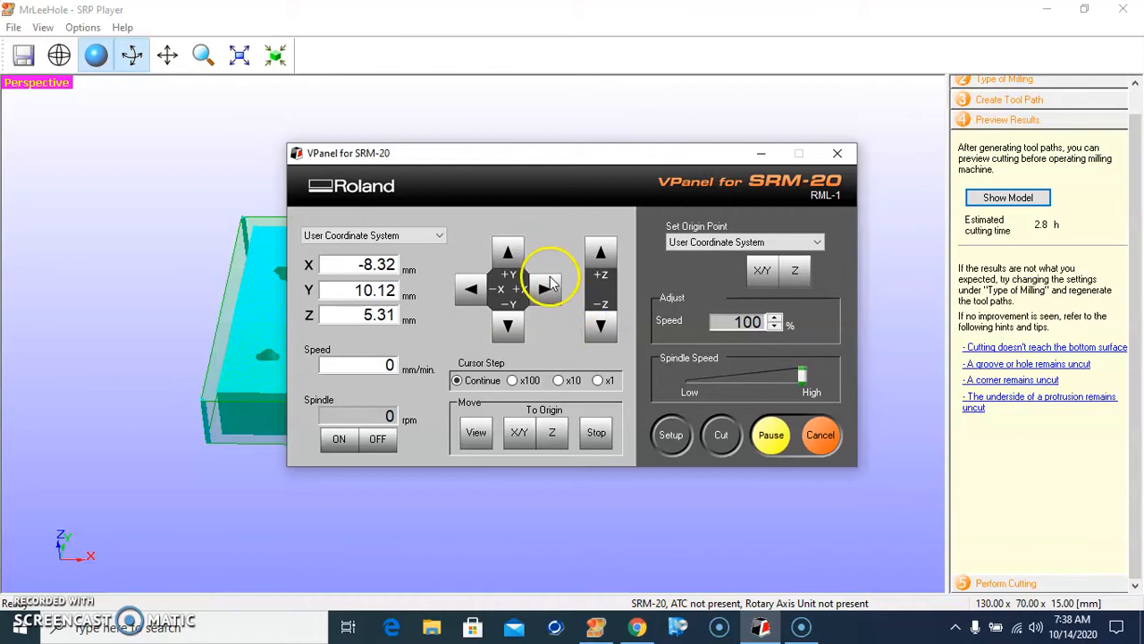
left_click(546, 288)
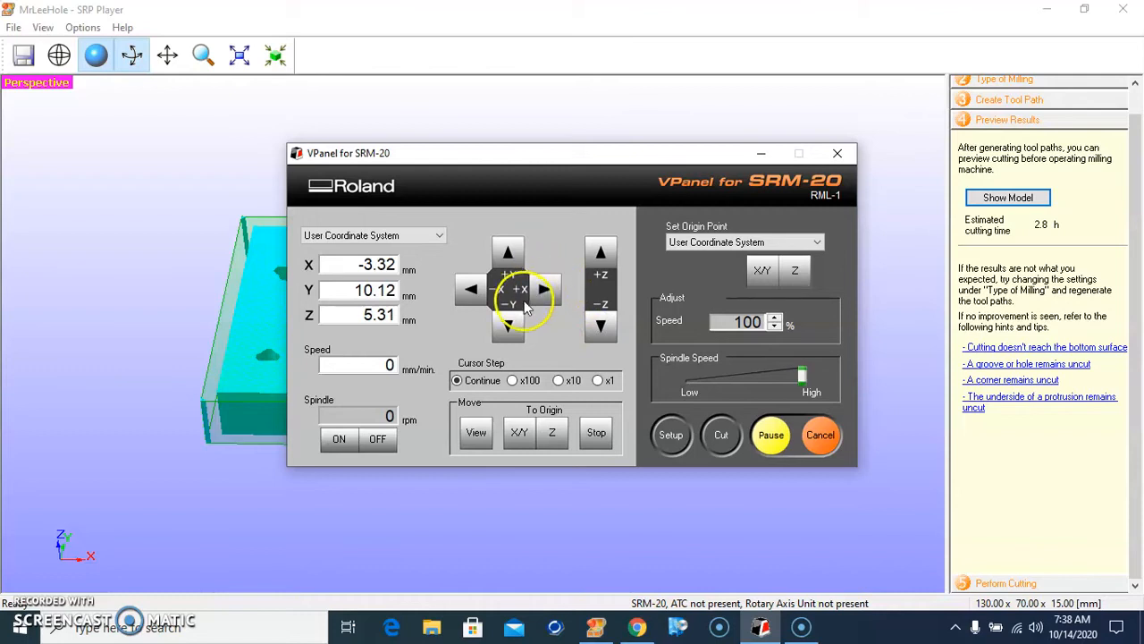
left_click(508, 325)
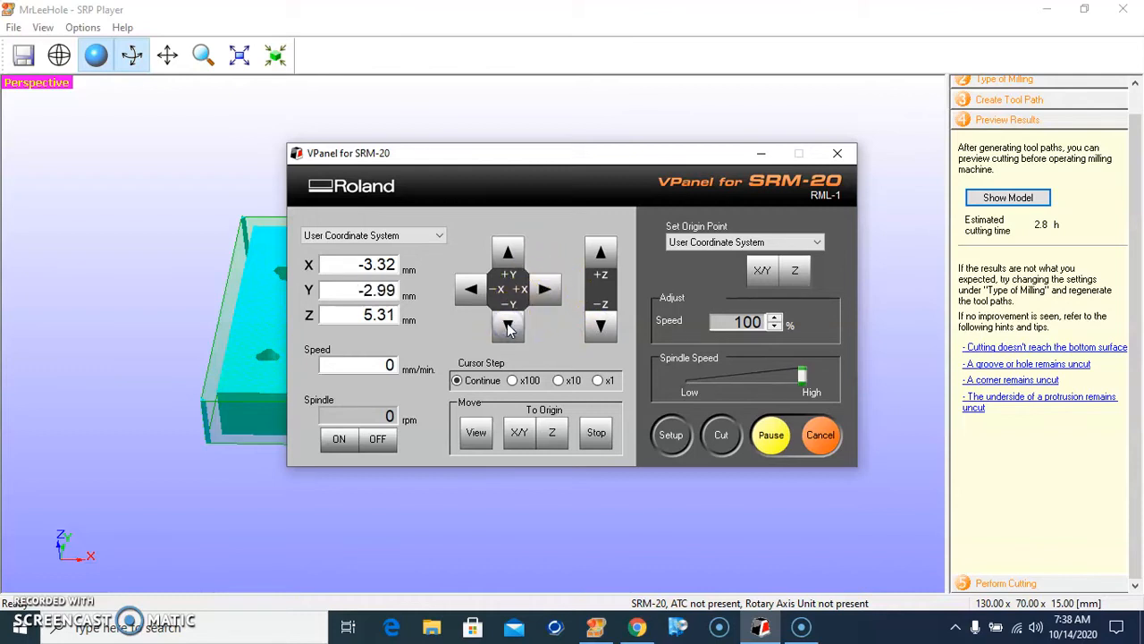
left_click(509, 327)
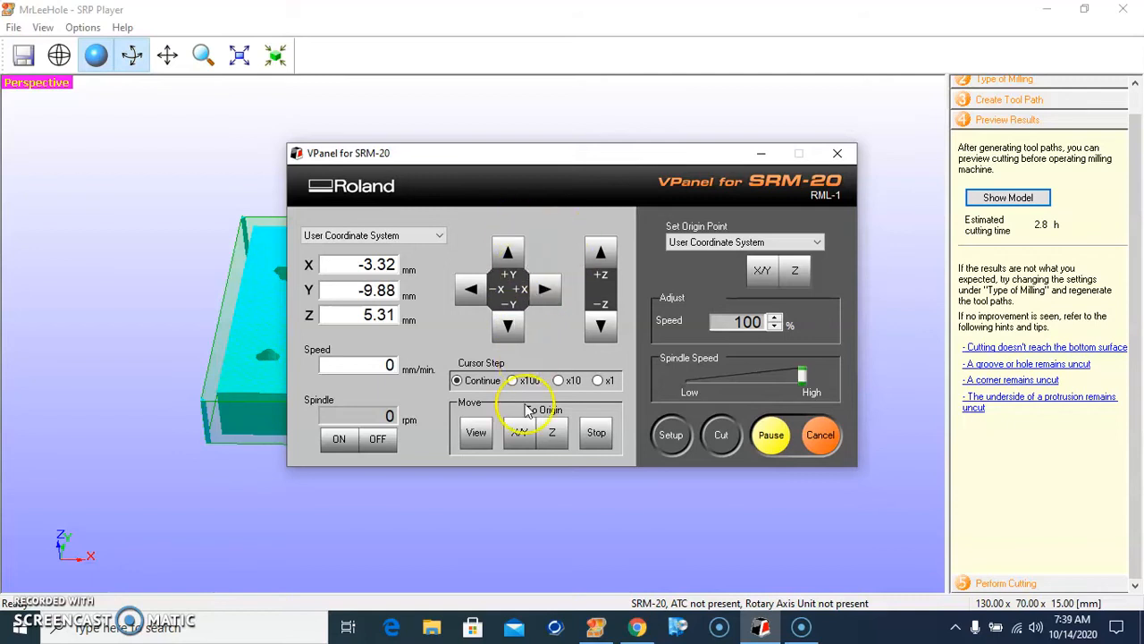
At x10 step, lower the tool to about Z 0.01 mm and shift X to -2.72 mm.
left_click(558, 380)
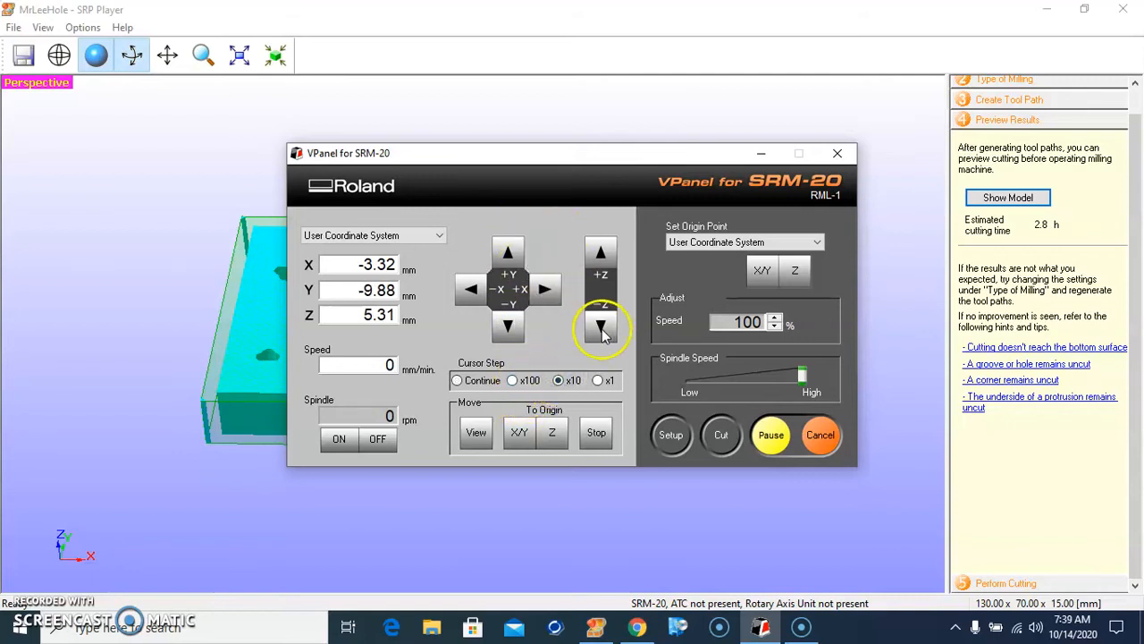
left_click(601, 328)
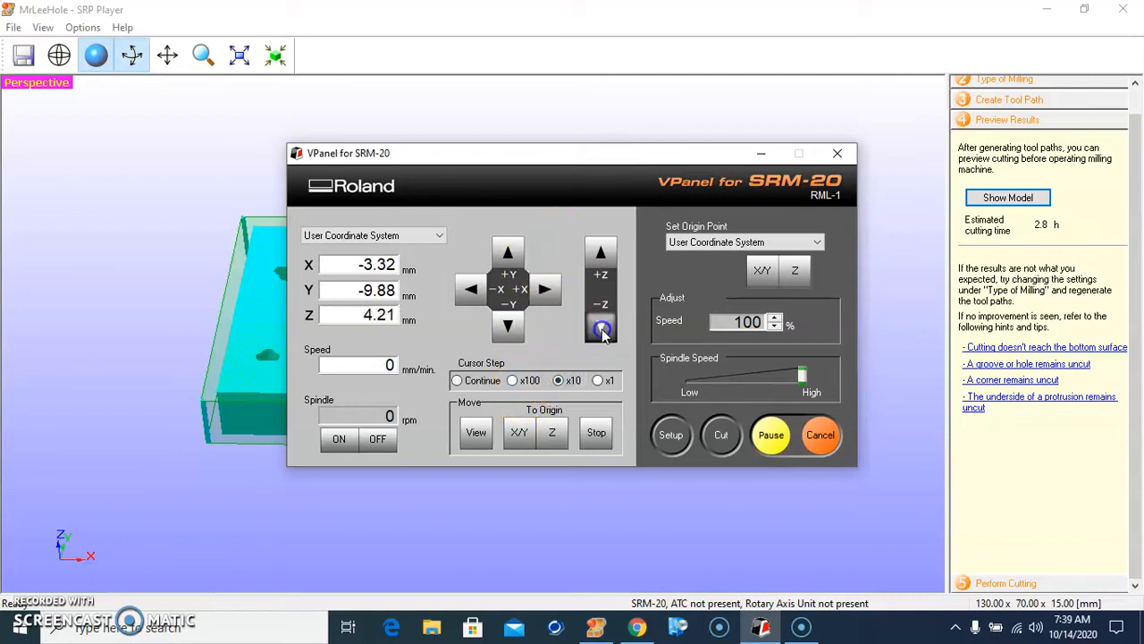
left_click(601, 303)
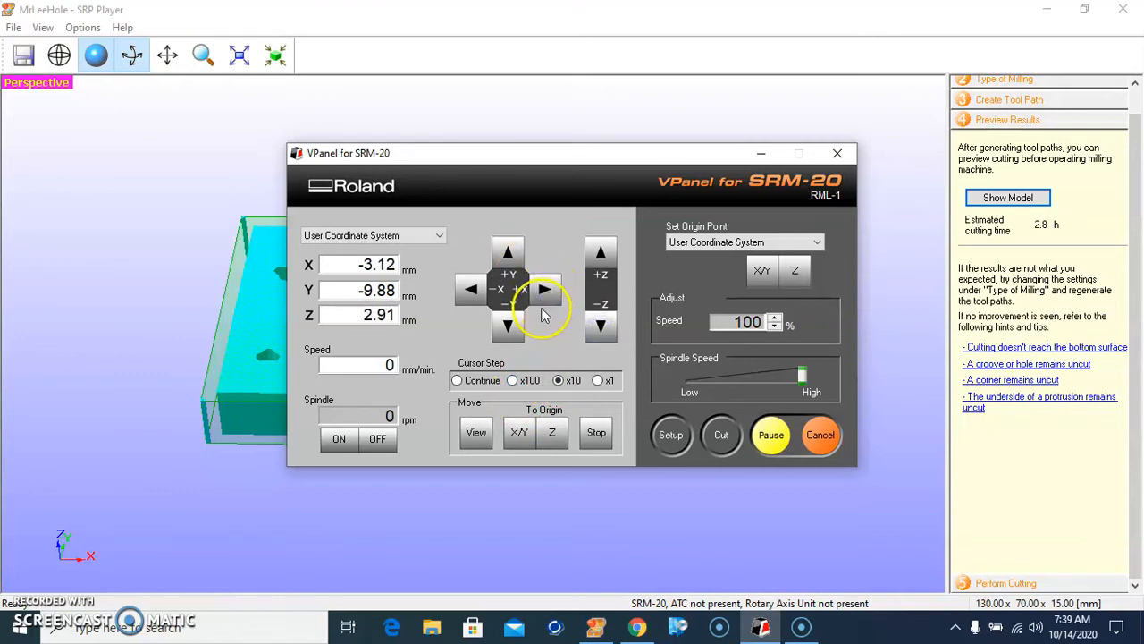
left_click(600, 326)
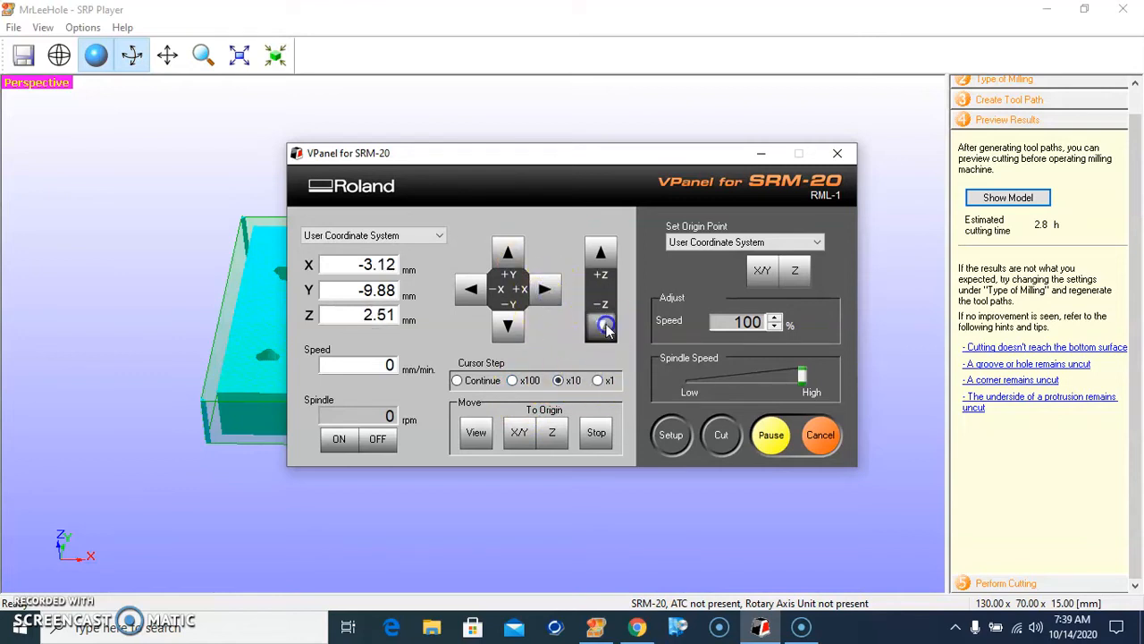
left_click(601, 324)
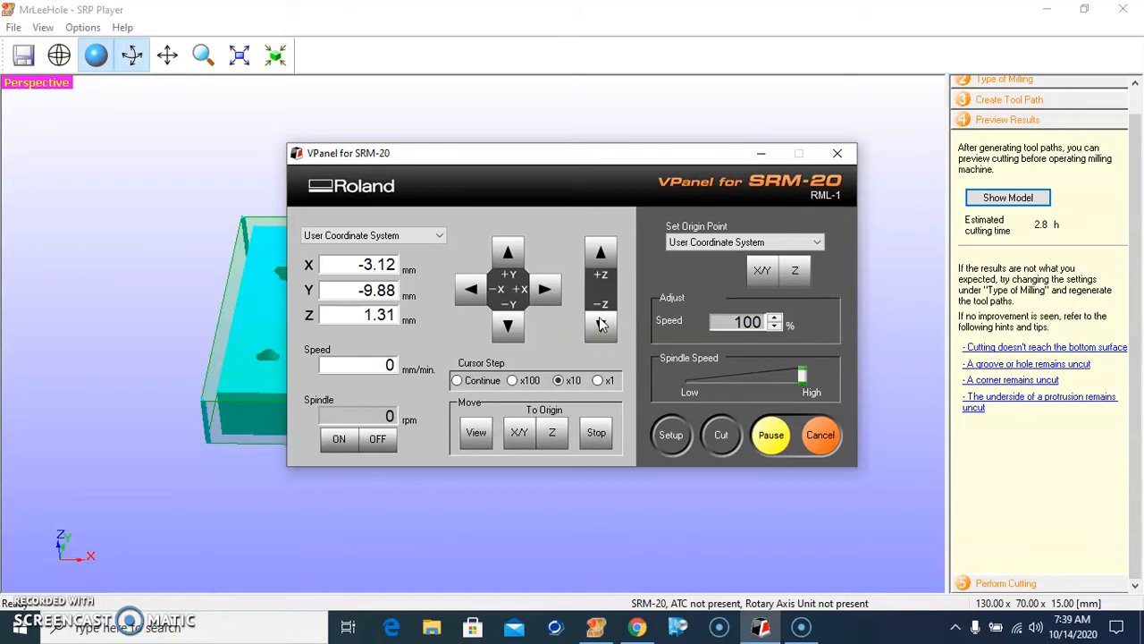
left_click(600, 326)
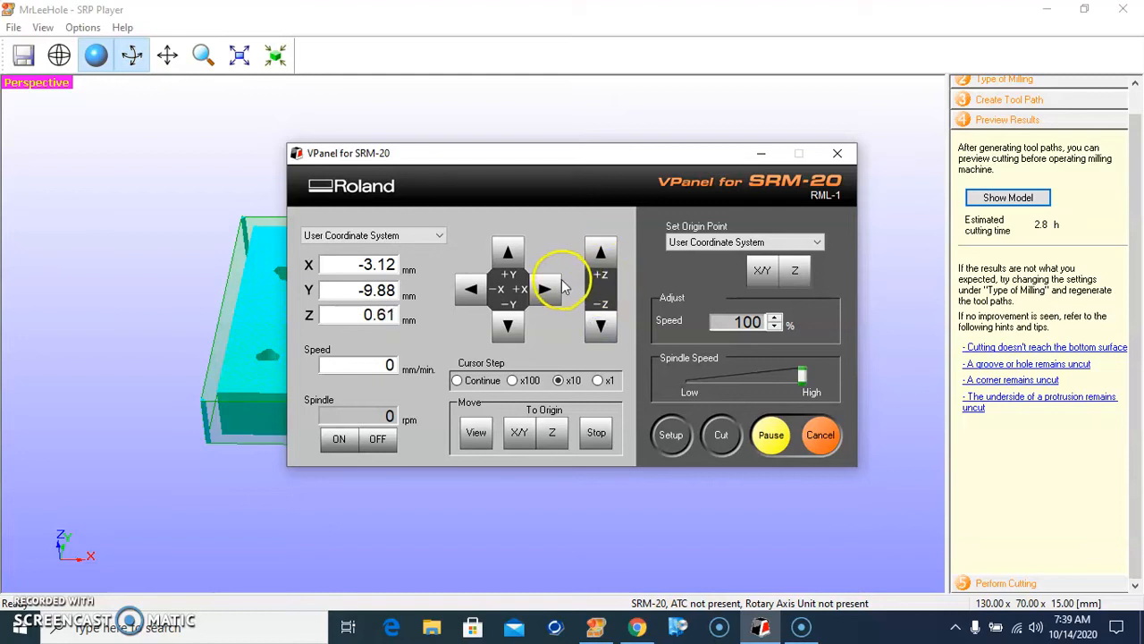
left_click(545, 289)
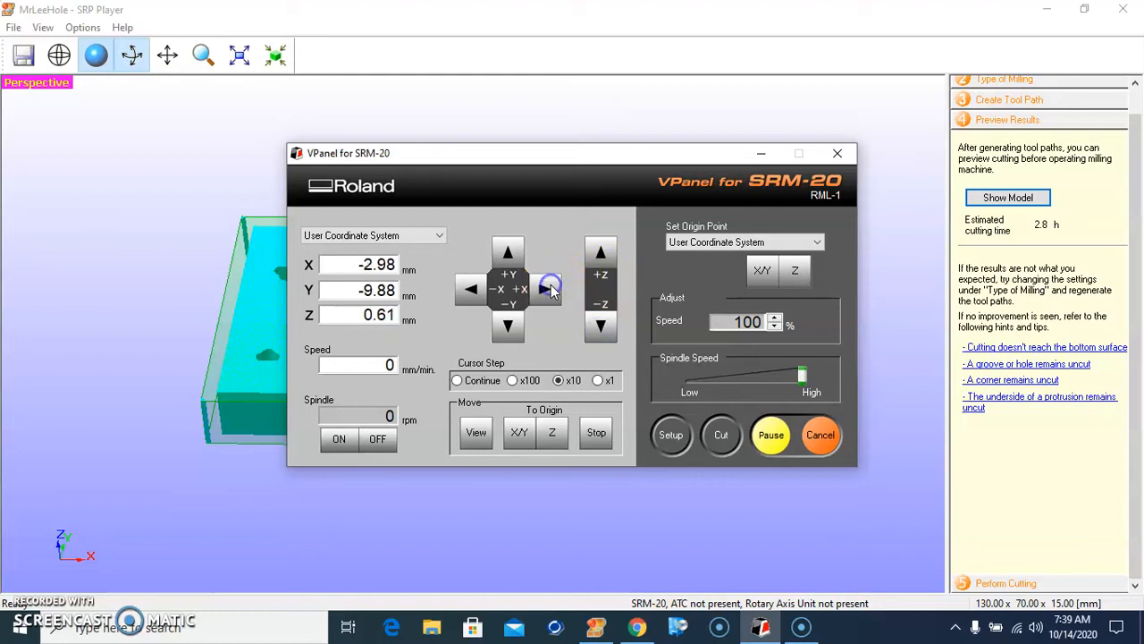
left_click(545, 288)
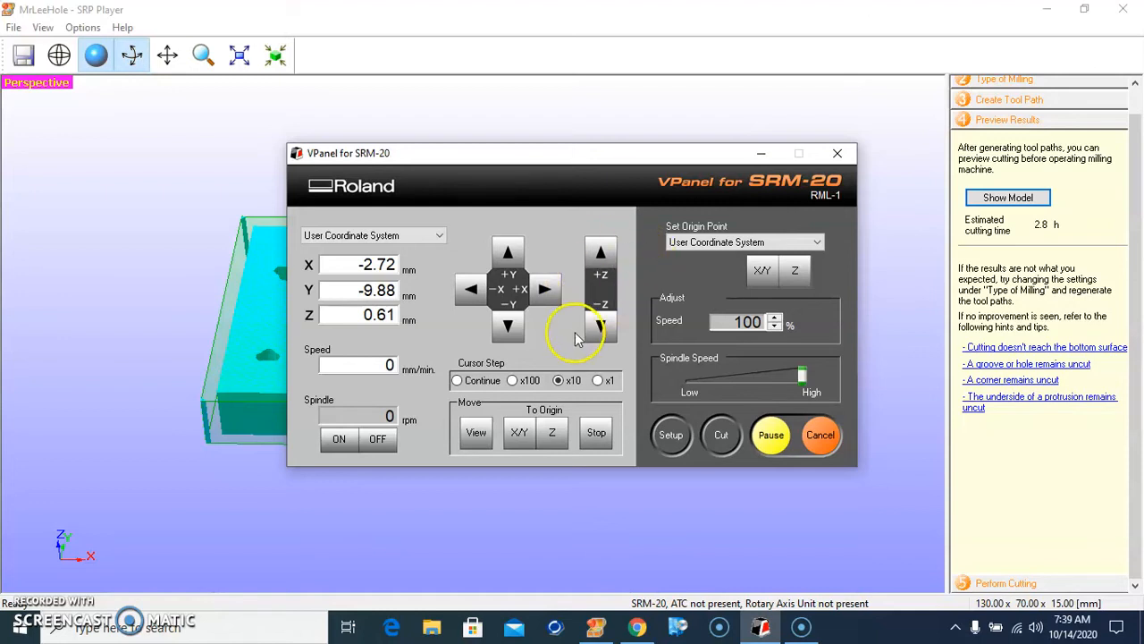
left_click(600, 327)
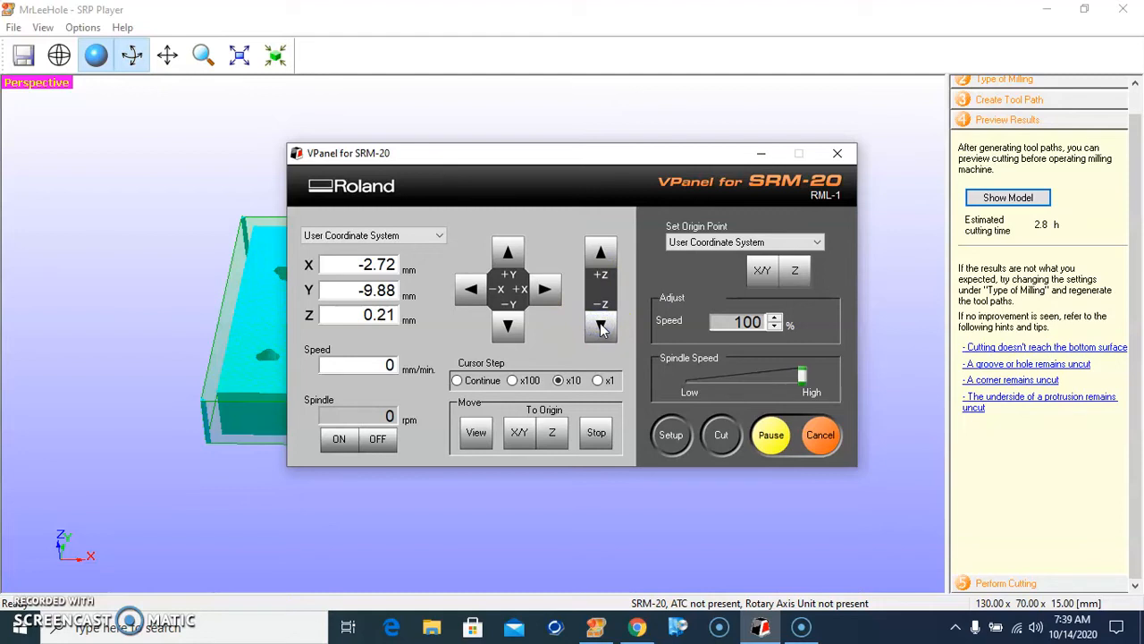
left_click(600, 326)
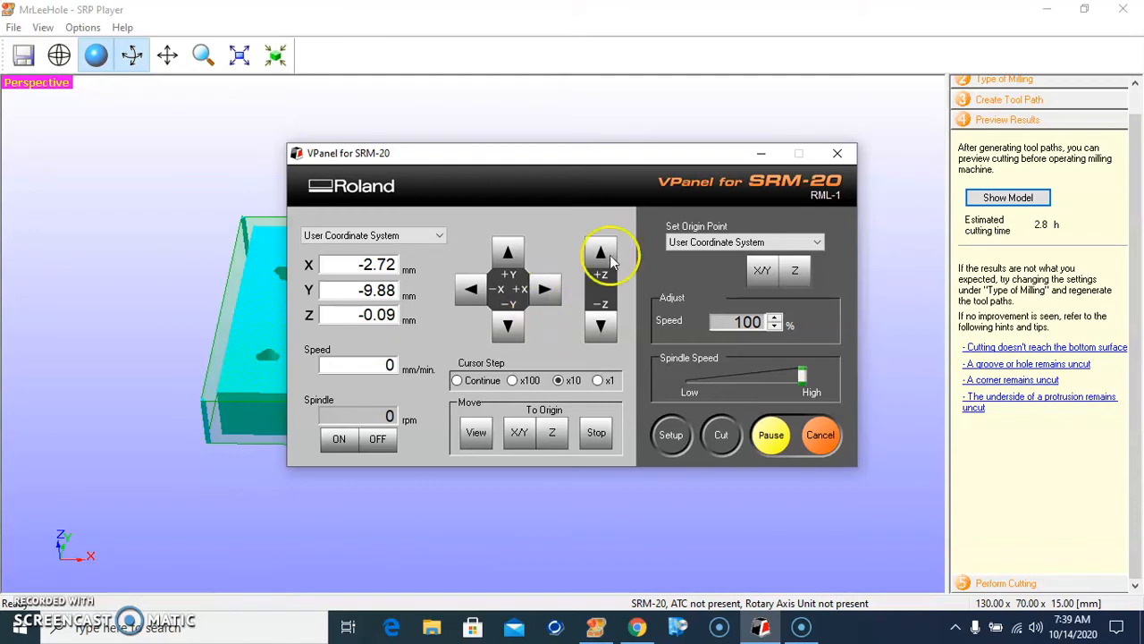
left_click(600, 254)
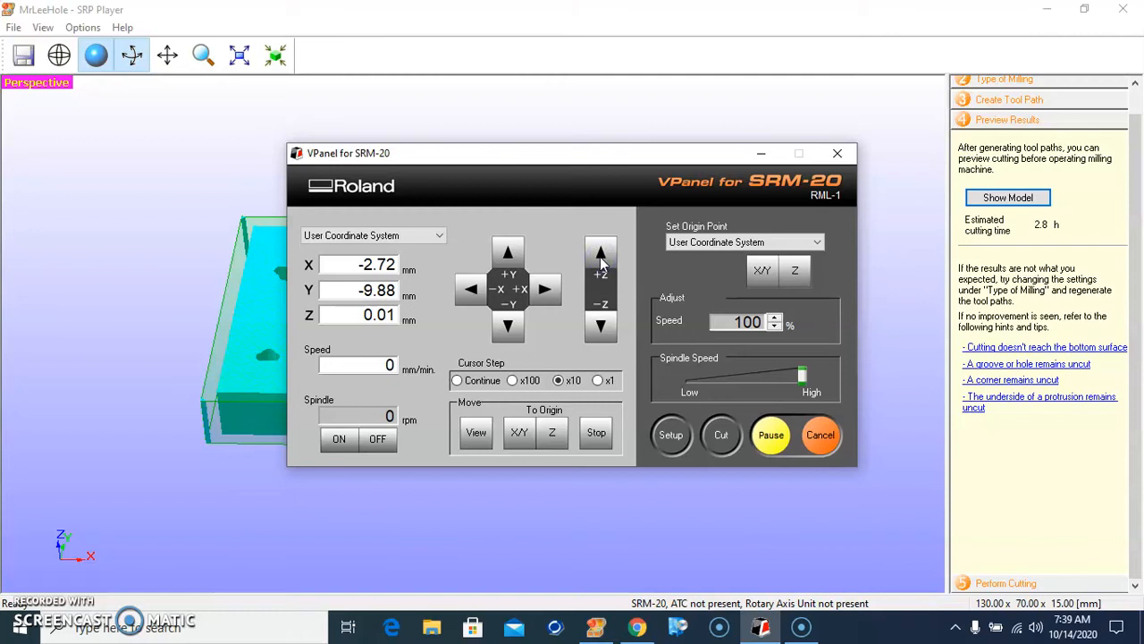
left_click(601, 254)
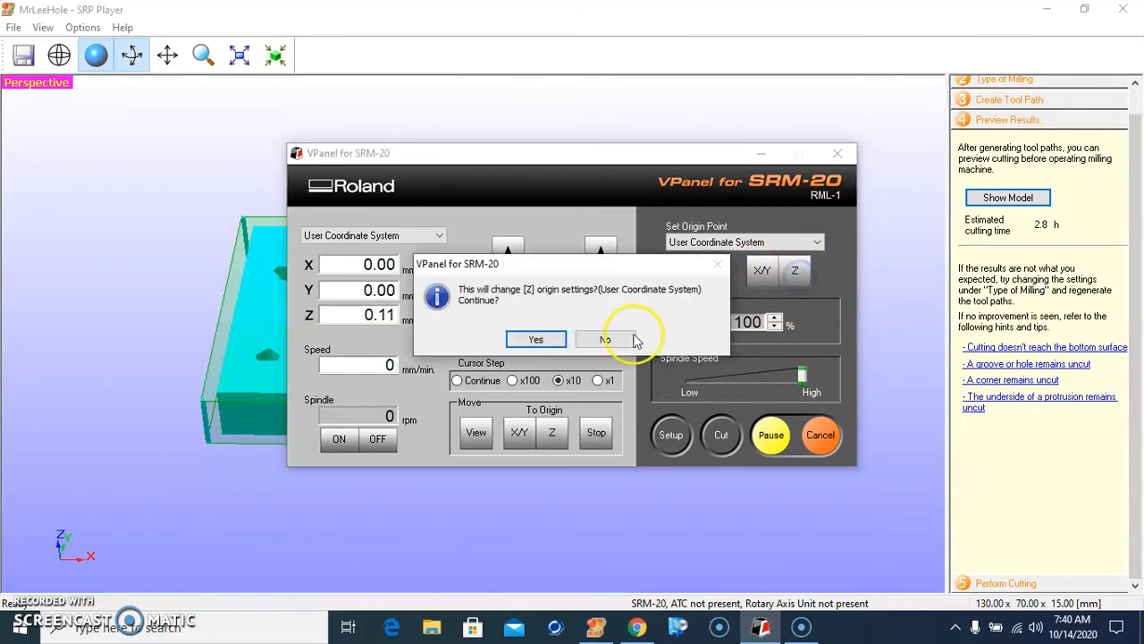
Confirm resetting the Z origin so X, Y and Z all read 0.00 mm.
left_click(535, 339)
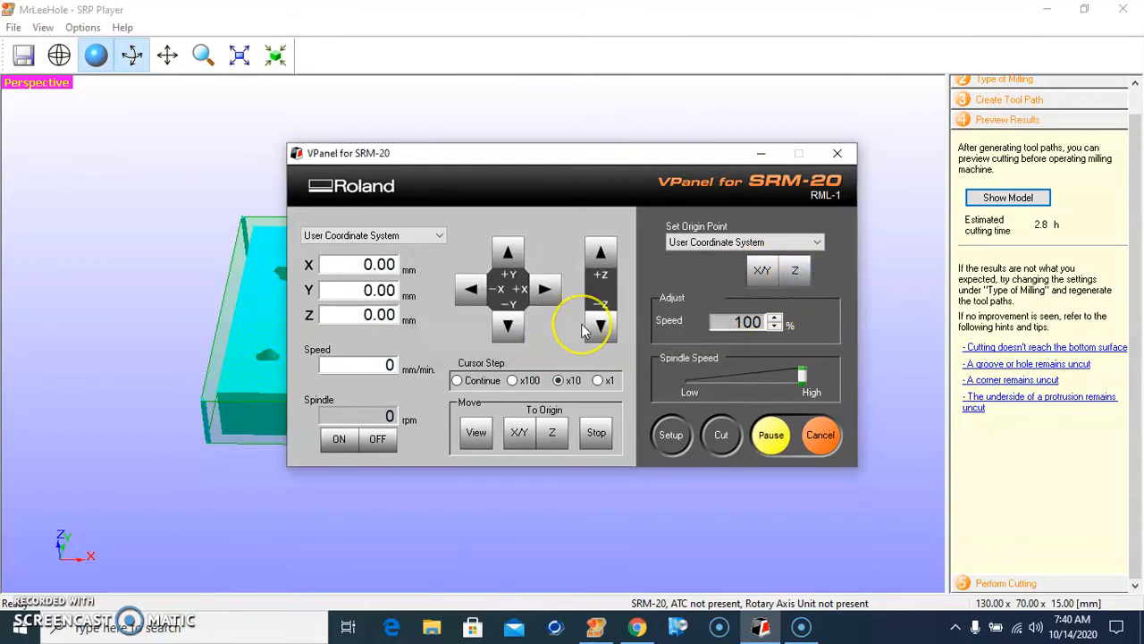
mouse_move(402, 170)
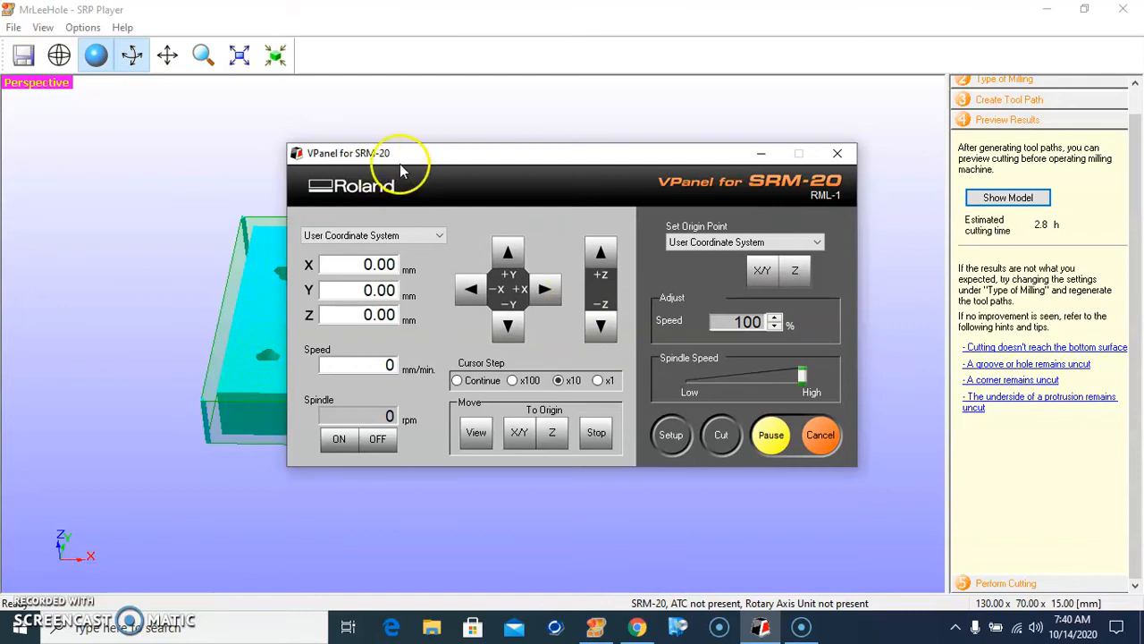
mouse_move(402, 170)
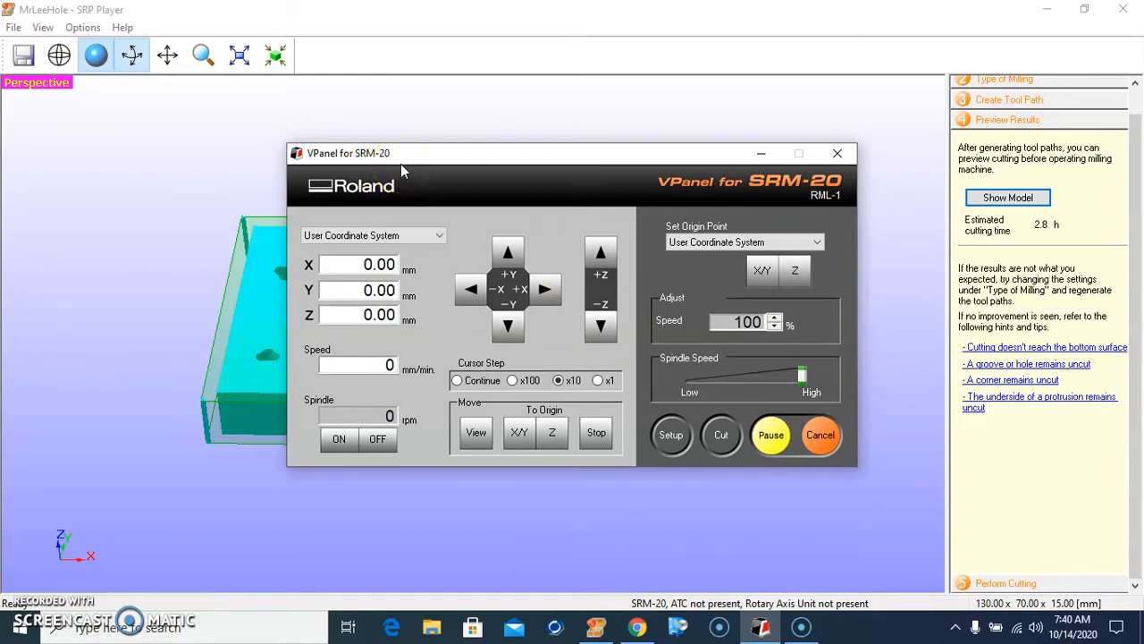
mouse_move(633, 154)
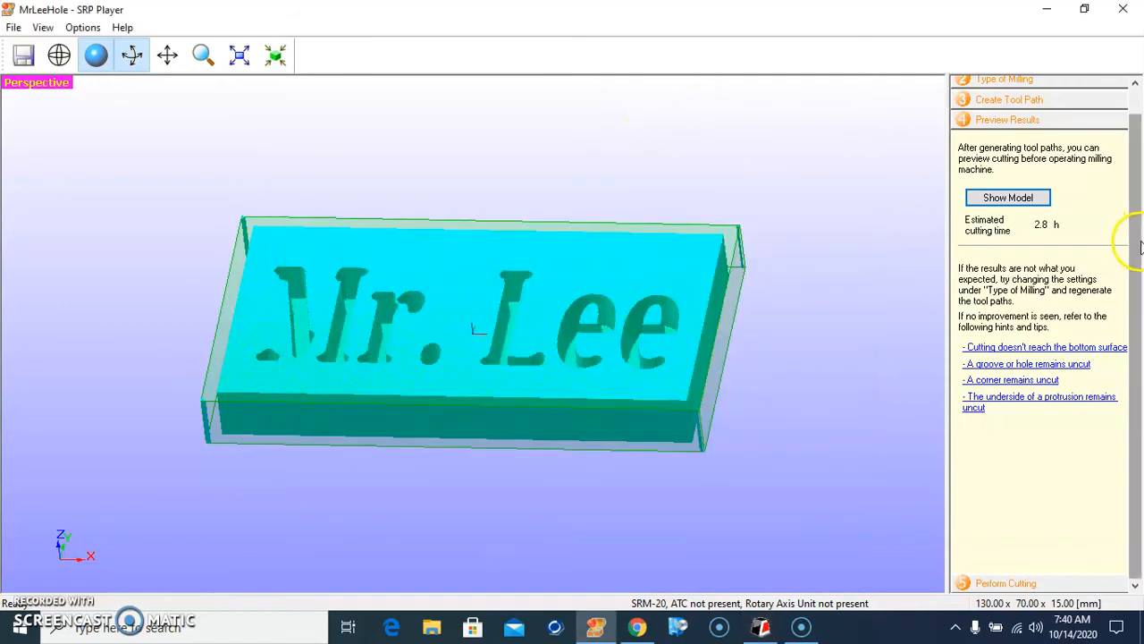
mouse_move(1140, 273)
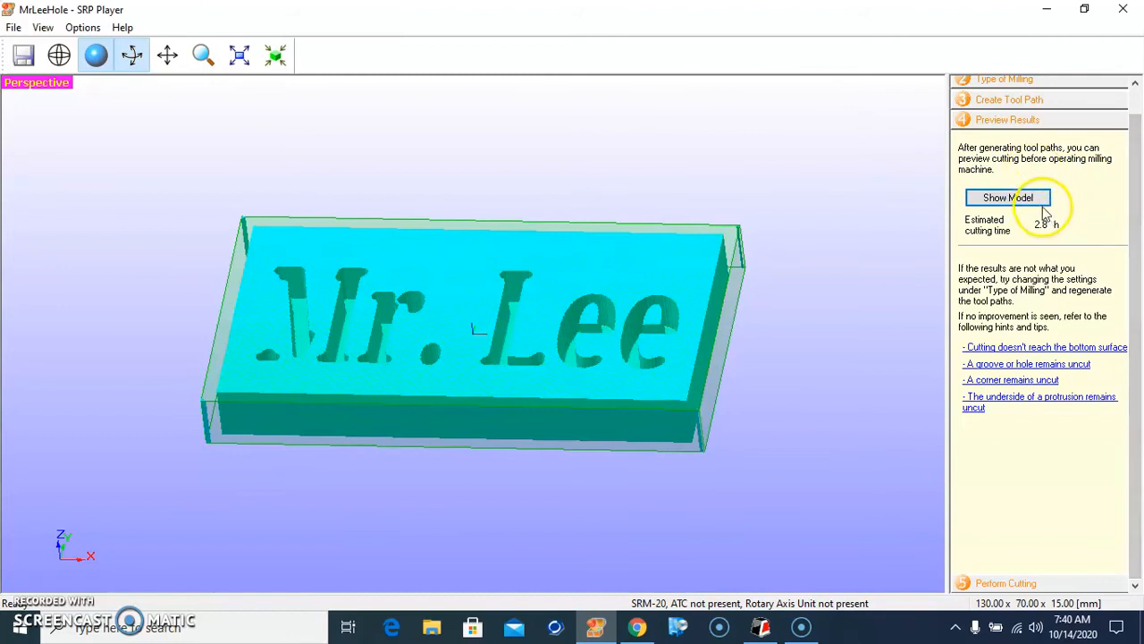
Show the uncut Mr. Lee model and open Perform Cutting with the 1/8" Square tool.
left_click(1007, 198)
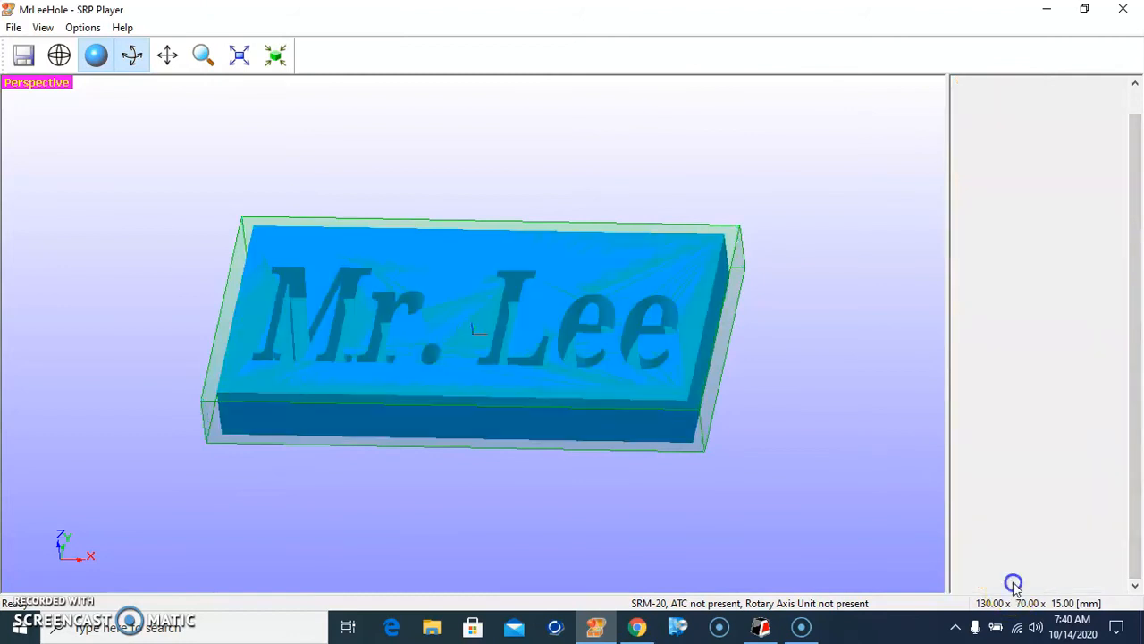
left_click(1004, 141)
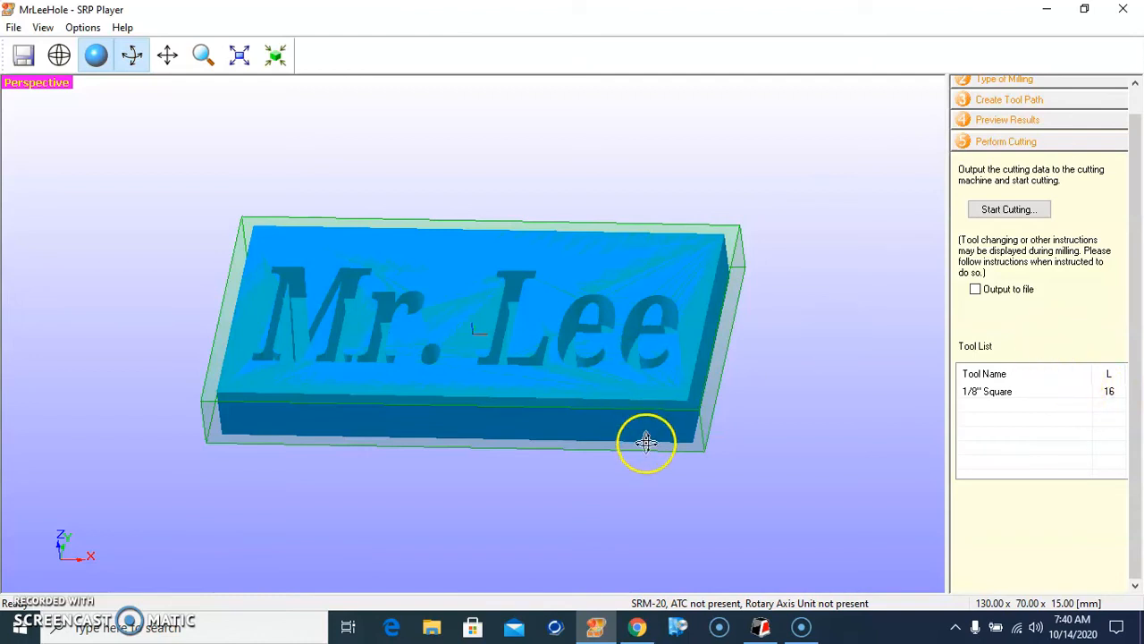
Start cutting, confirming the installed tool and set origins, beginning Roughing1 at 0% (97 min).
left_click(1009, 208)
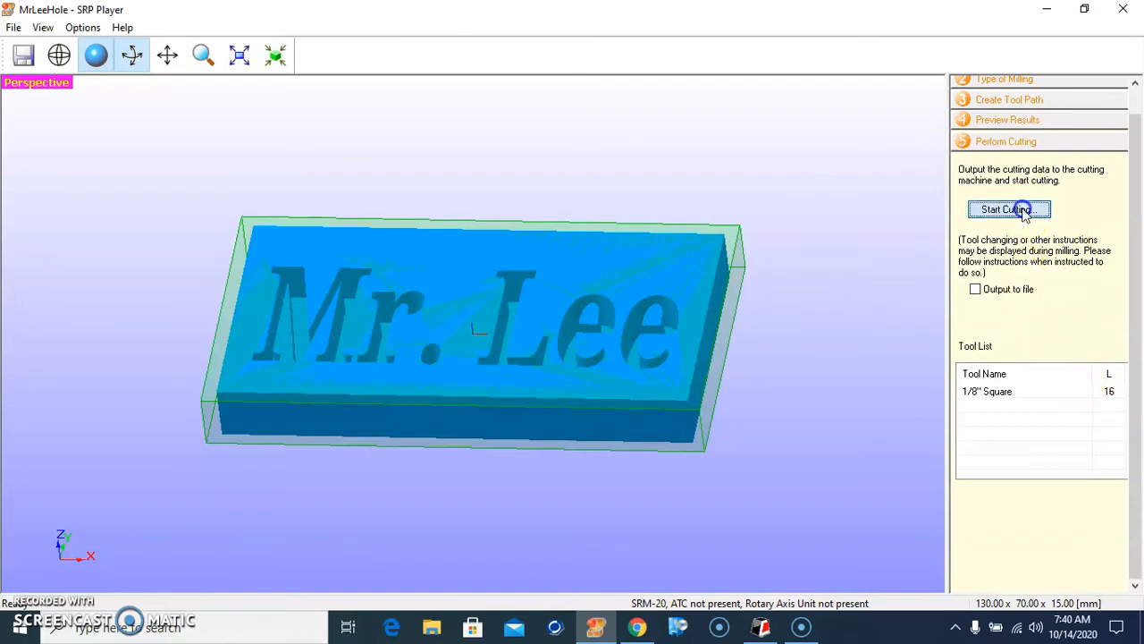
left_click(1009, 210)
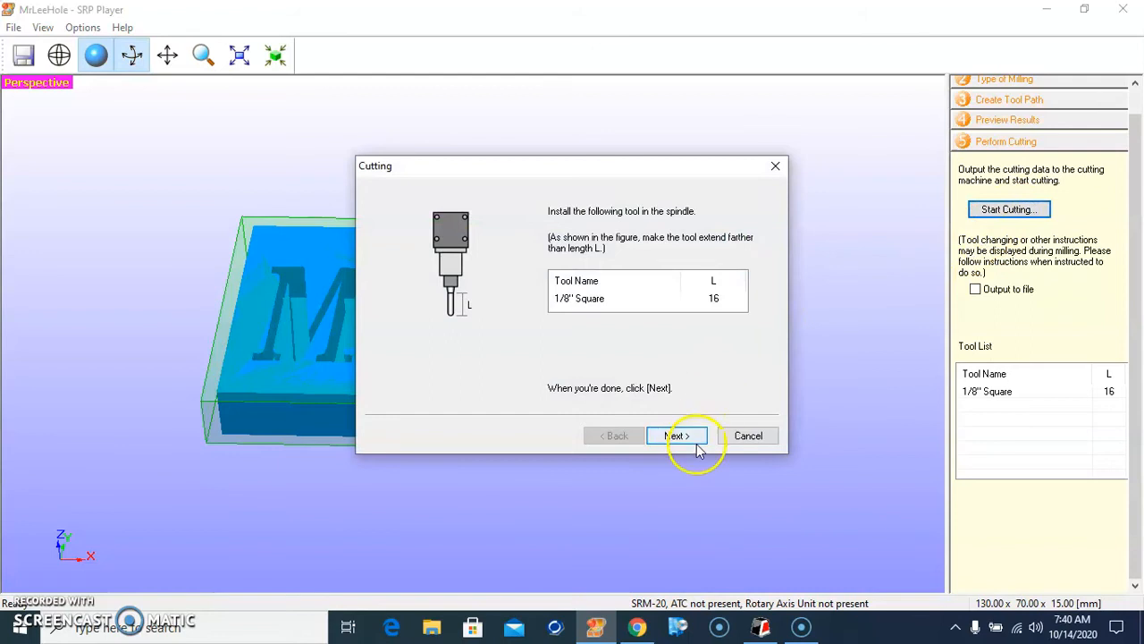
left_click(677, 436)
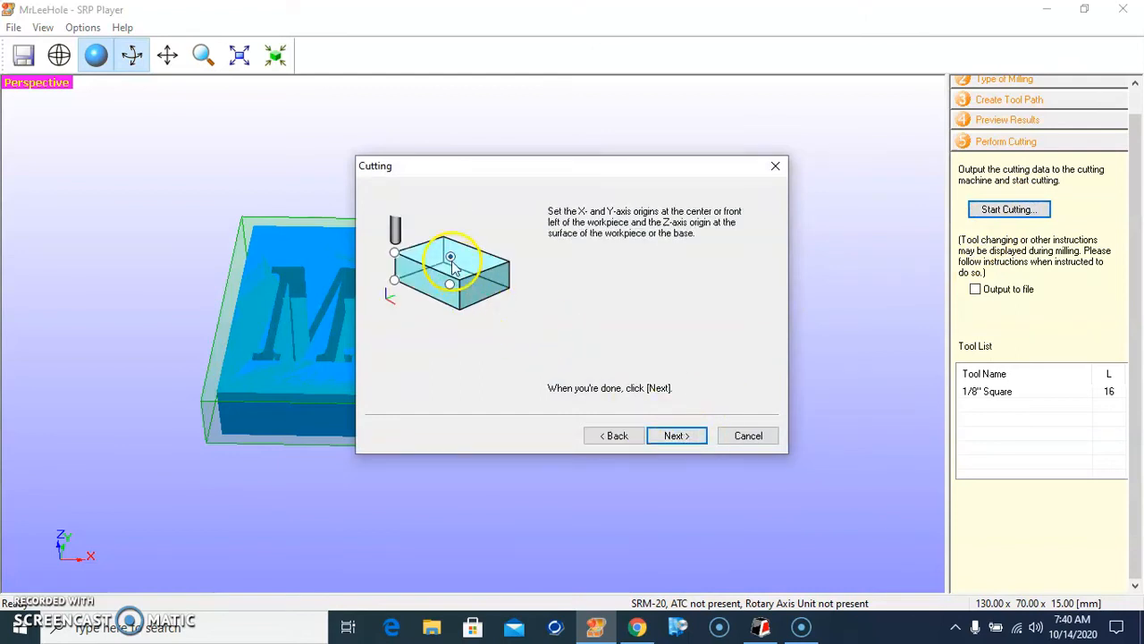
left_click(676, 435)
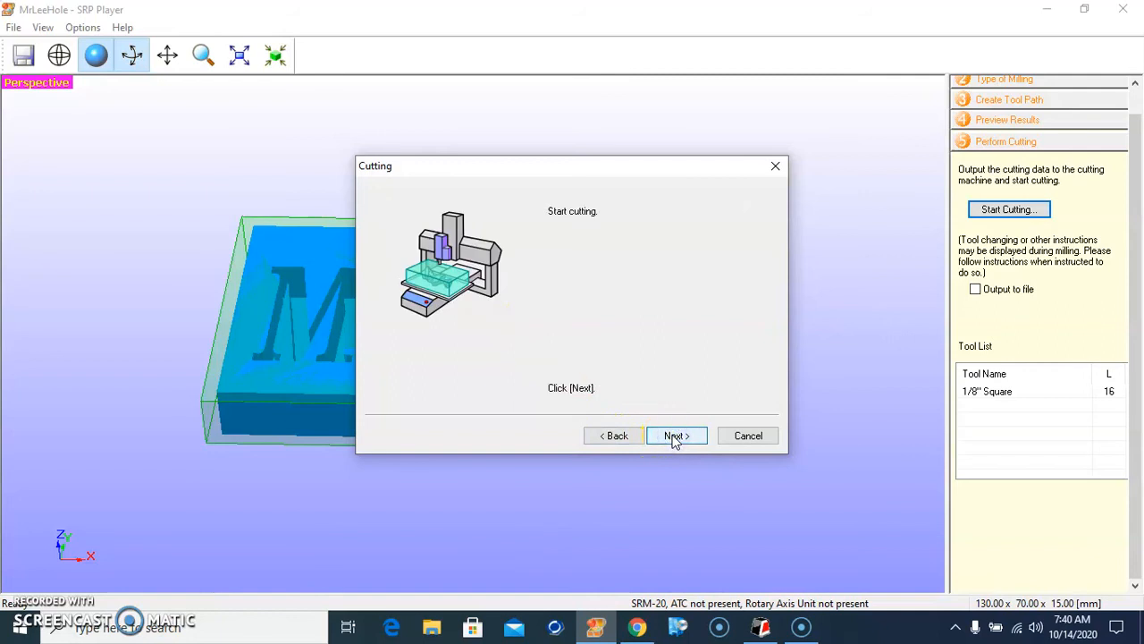
left_click(676, 435)
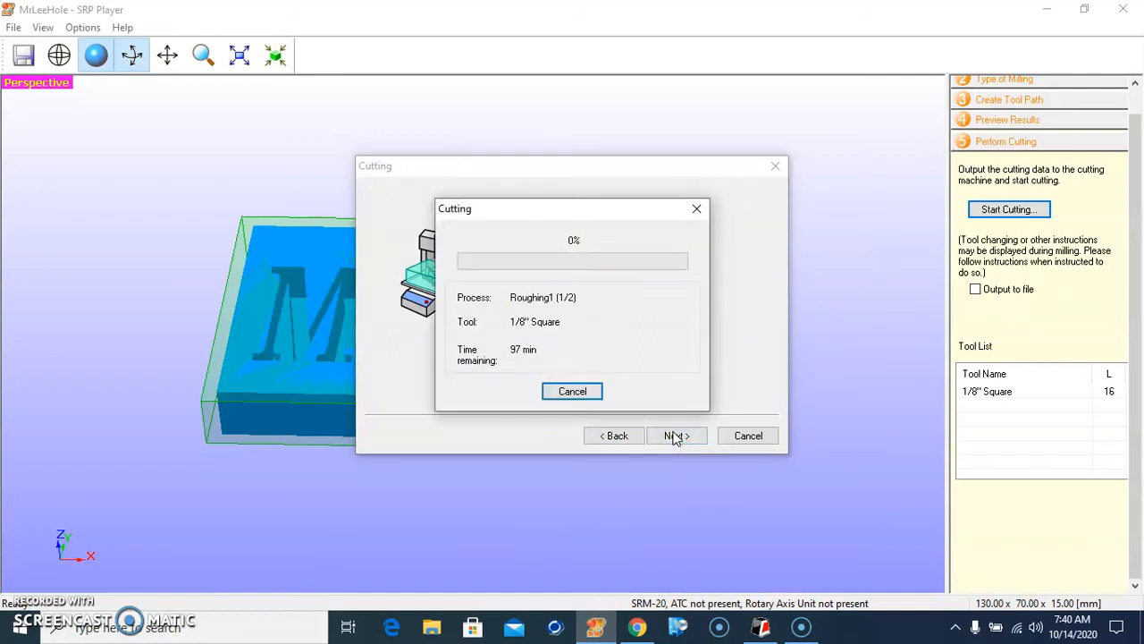